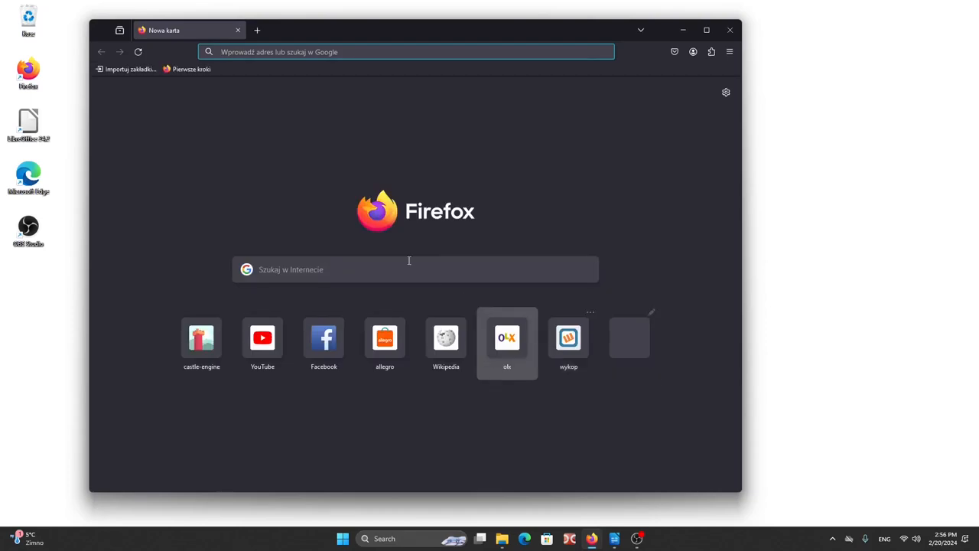
# Step: Download the Castle Game Engine Windows (x86_64) installer from castle-engine.io's Download page
pyautogui.write('castle-engine.io')
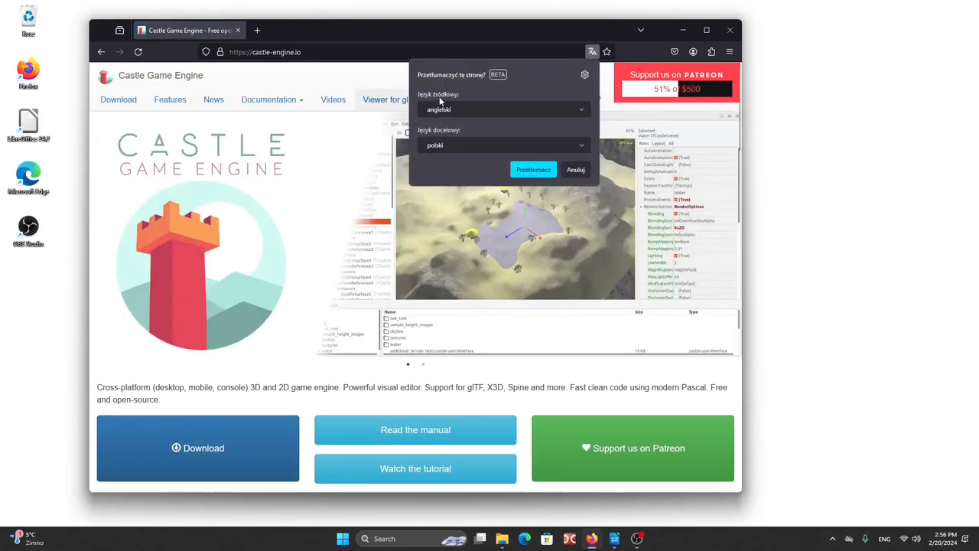
pyautogui.click(118, 100)
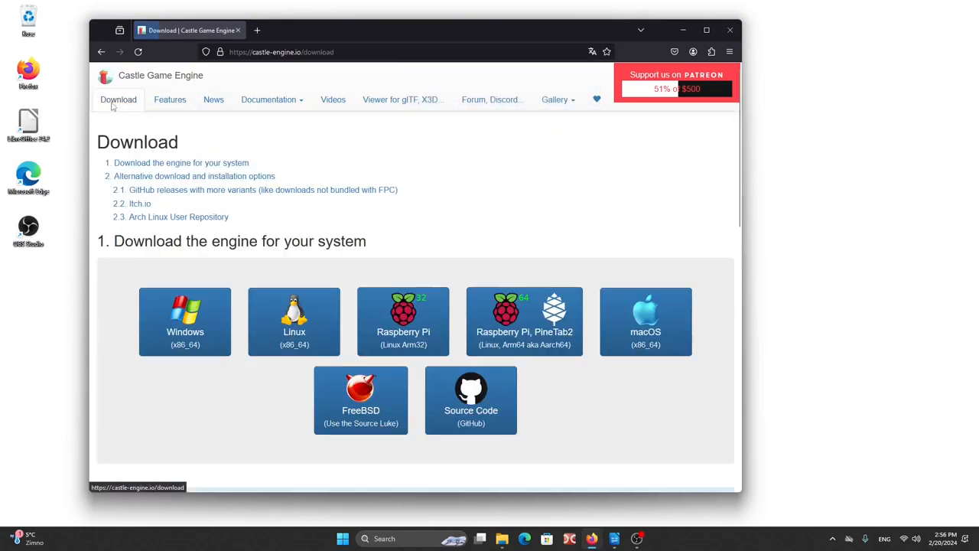
pyautogui.moveTo(186, 321)
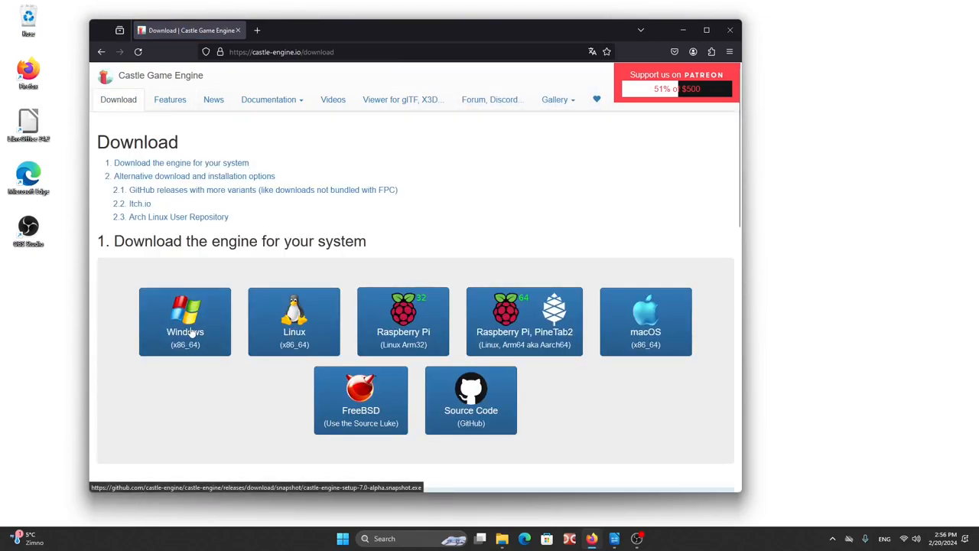
pyautogui.click(185, 322)
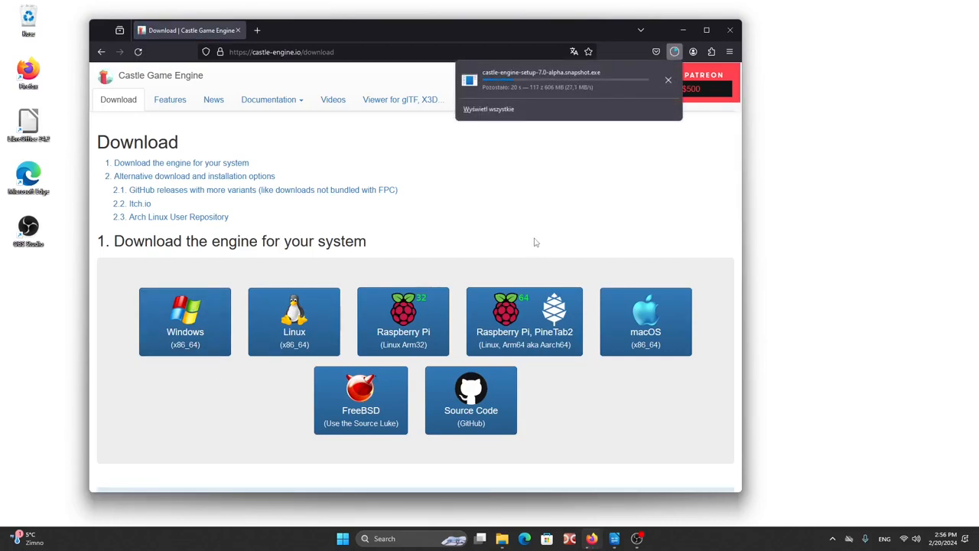
pyautogui.click(668, 80)
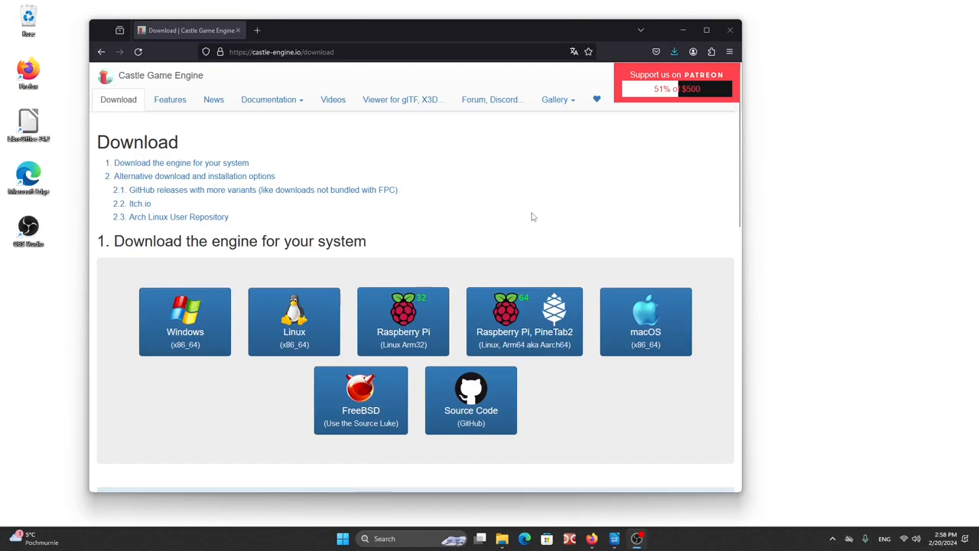
pyautogui.moveTo(610, 231)
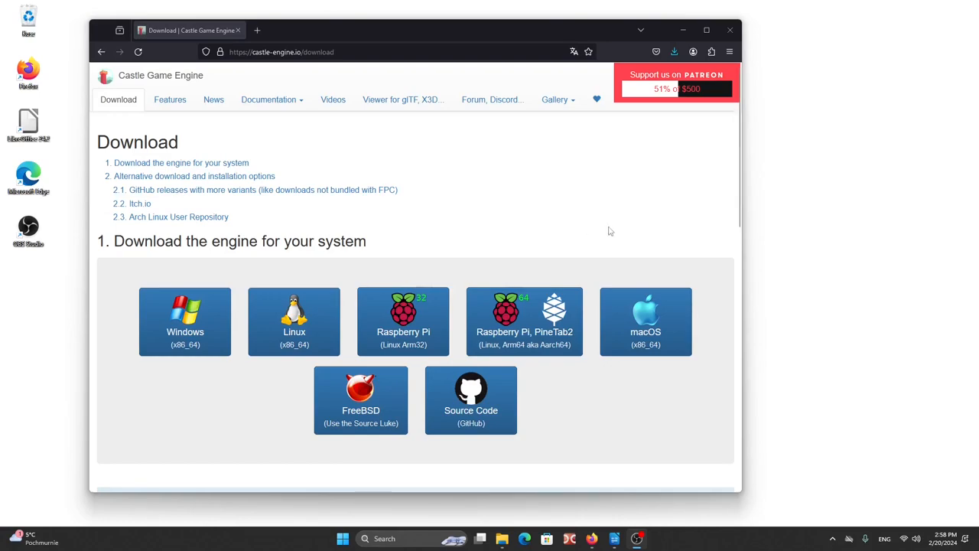
# Step: Run the downloaded engine installer and choose More info on the SmartScreen warning
pyautogui.click(674, 51)
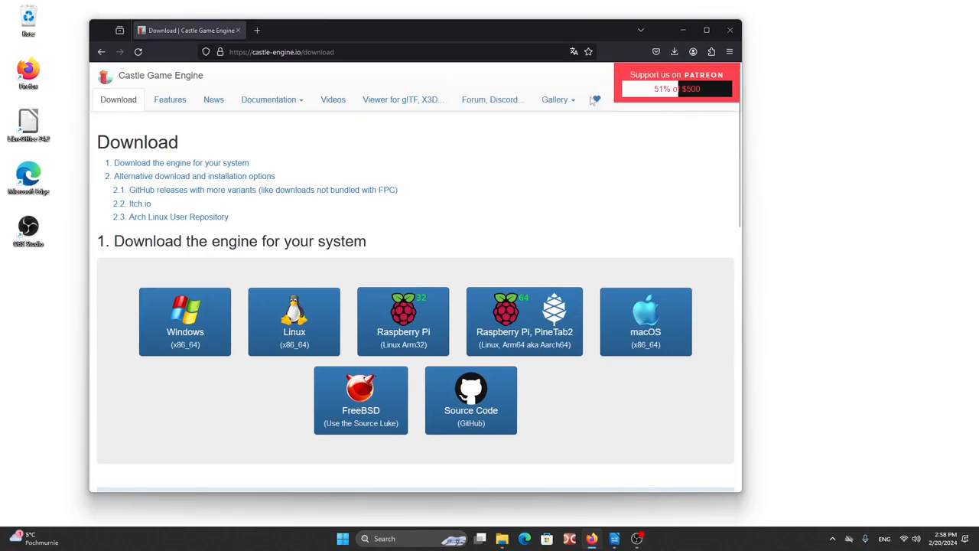
pyautogui.moveTo(558, 220)
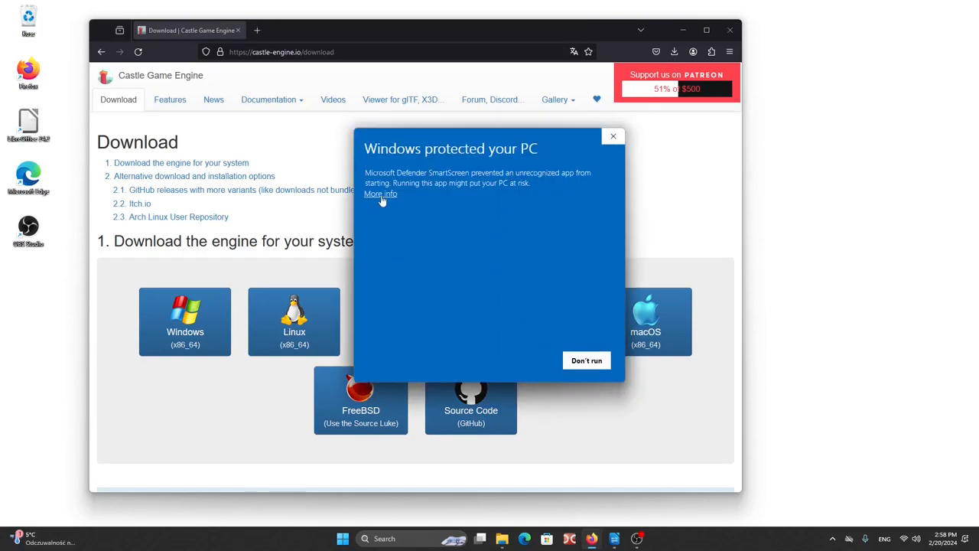
pyautogui.click(613, 136)
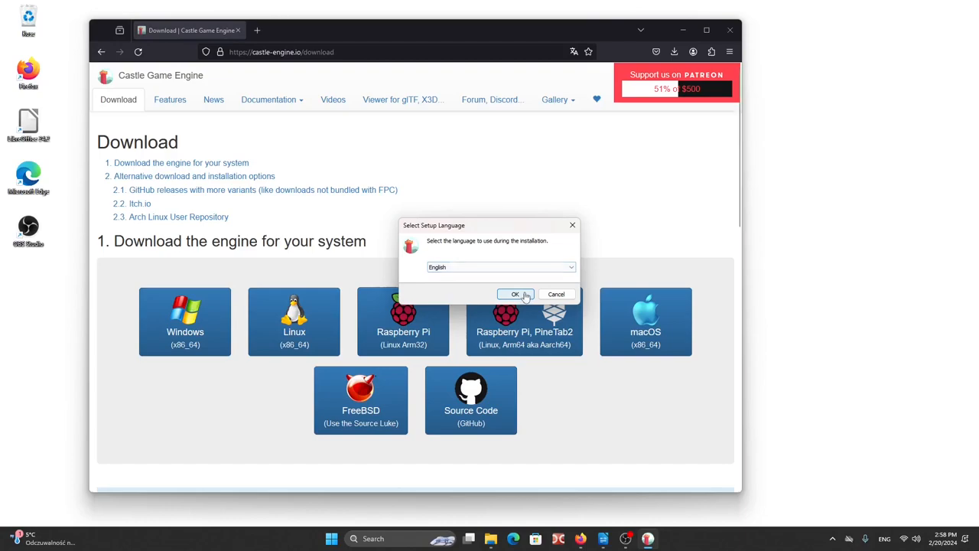
# Step: Keep English as the setup language and accept the license agreement
pyautogui.click(514, 294)
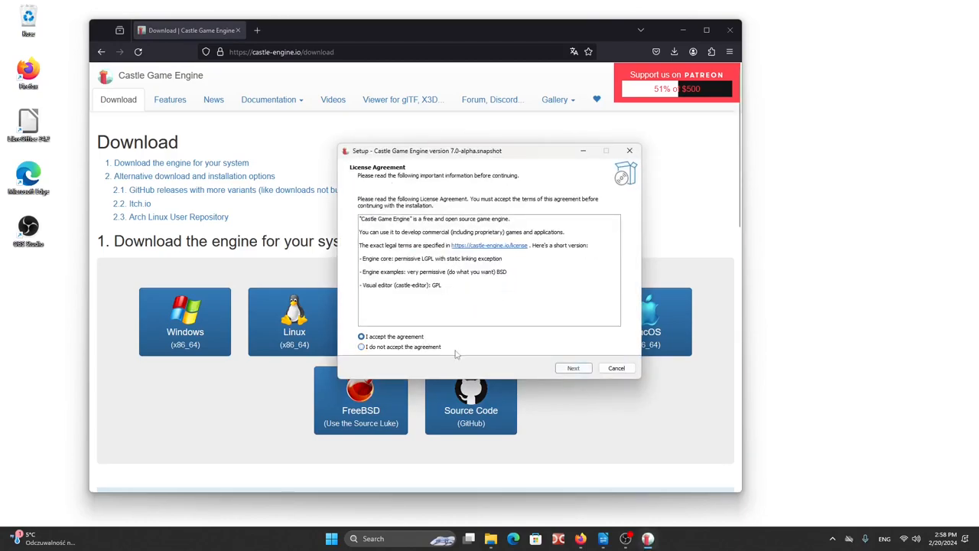
pyautogui.click(573, 368)
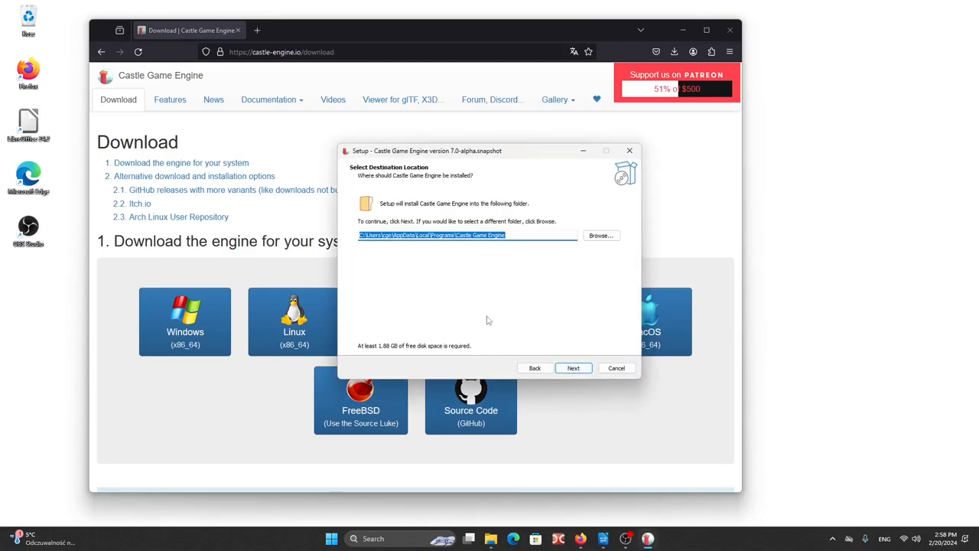
pyautogui.click(520, 235)
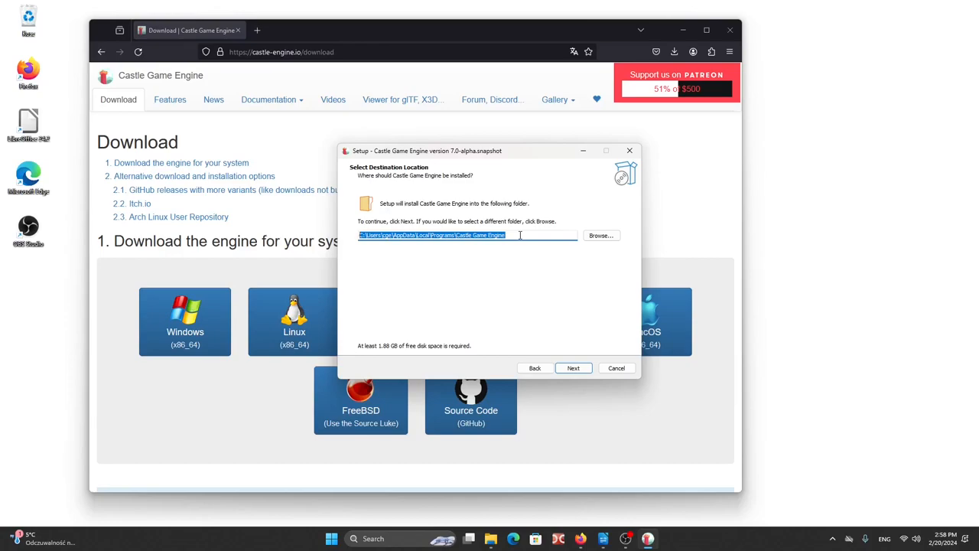
# Step: Search for Notepad, then keep the default folder and desktop shortcut and start installing
pyautogui.click(332, 538)
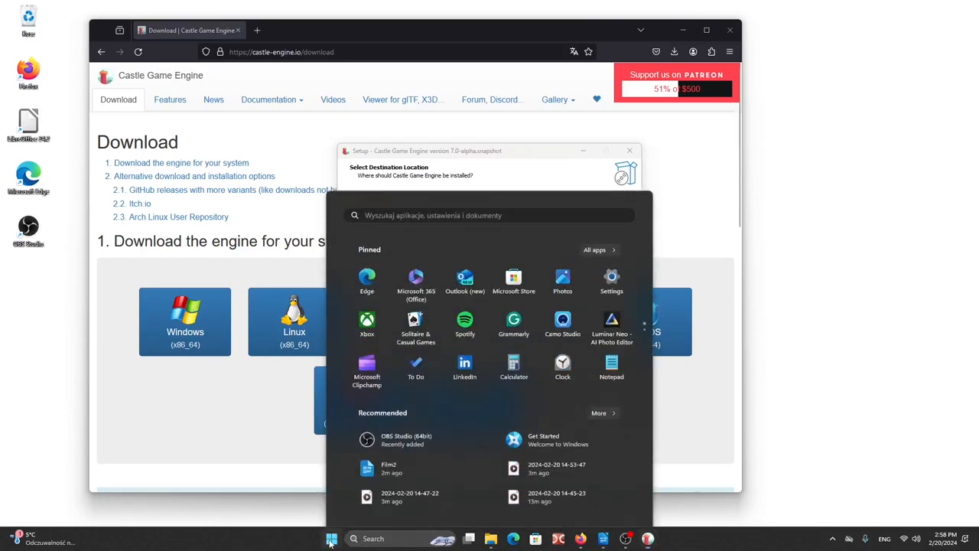
pyautogui.write('notepad')
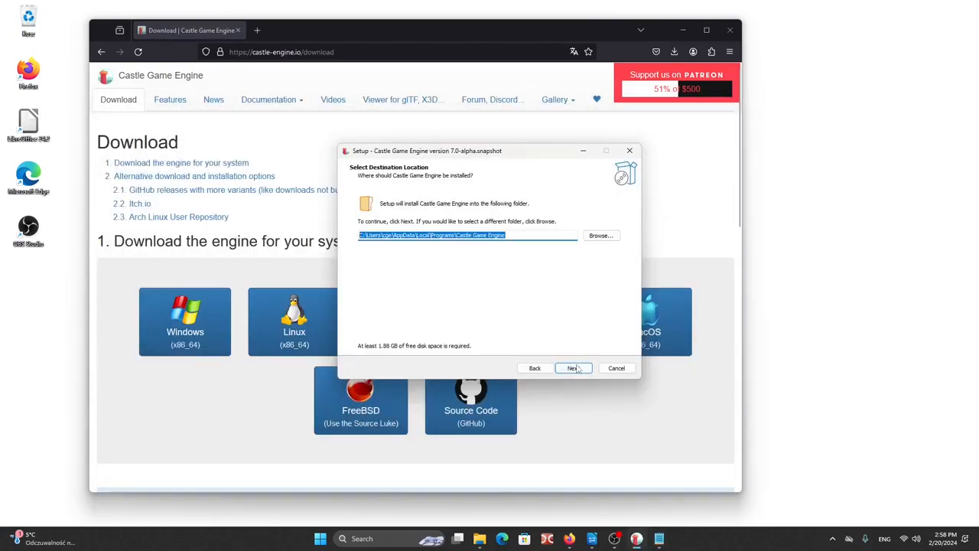
pyautogui.click(573, 368)
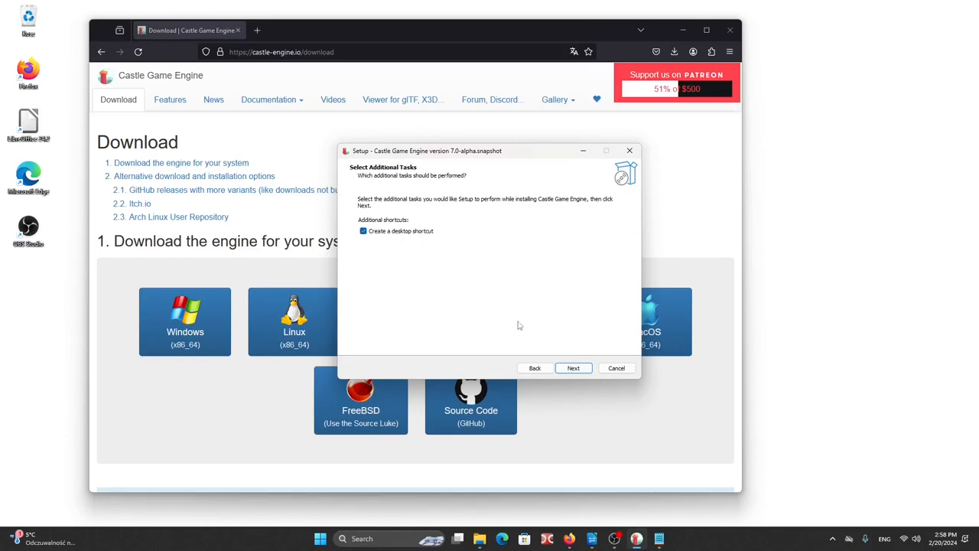
pyautogui.click(573, 368)
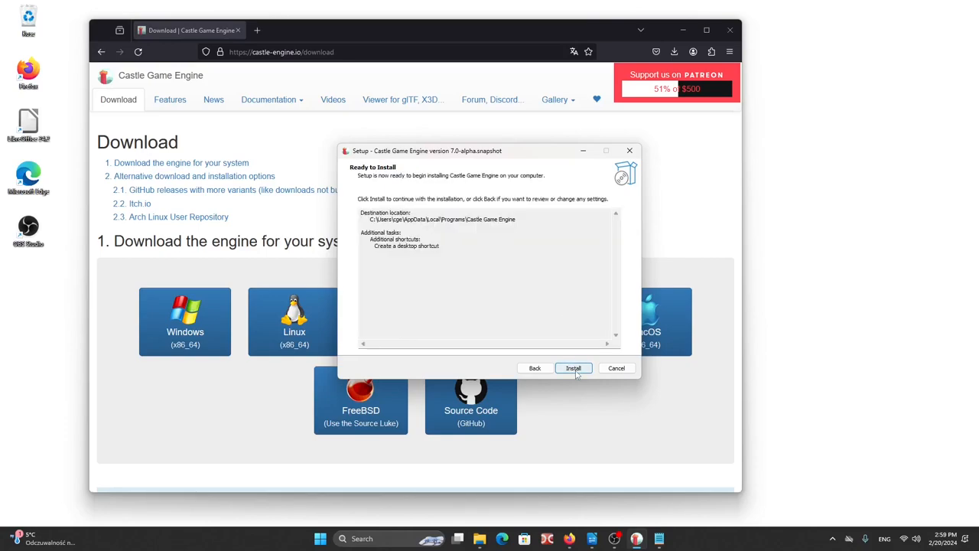
pyautogui.click(573, 368)
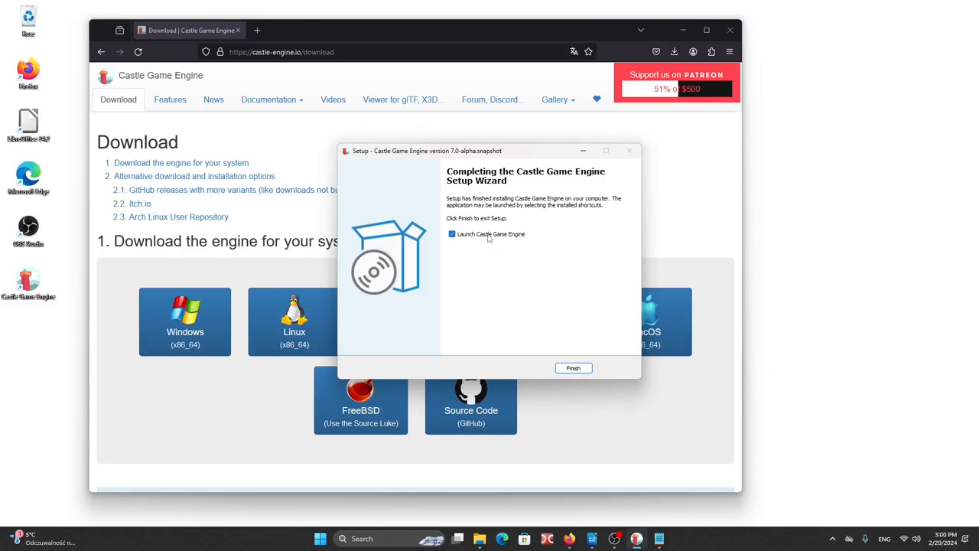
# Step: Finish engine setup, download VS Code for Windows from code.visualstudio.com, and show its folder
pyautogui.click(573, 369)
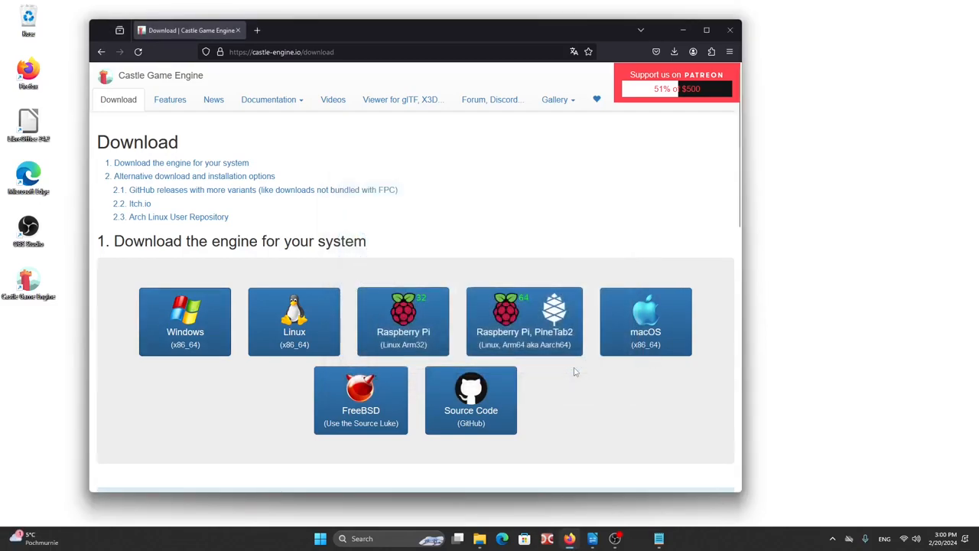
pyautogui.moveTo(513, 256)
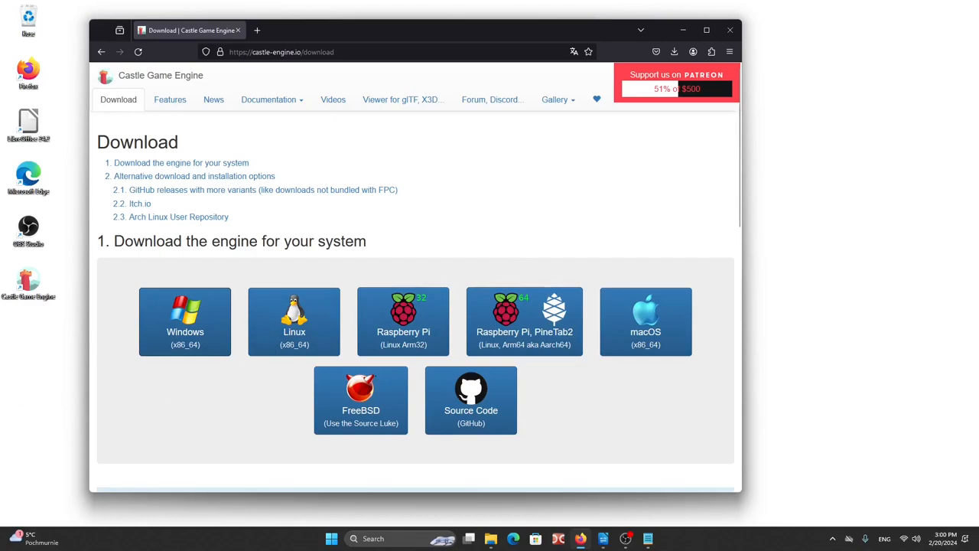
pyautogui.moveTo(184, 382)
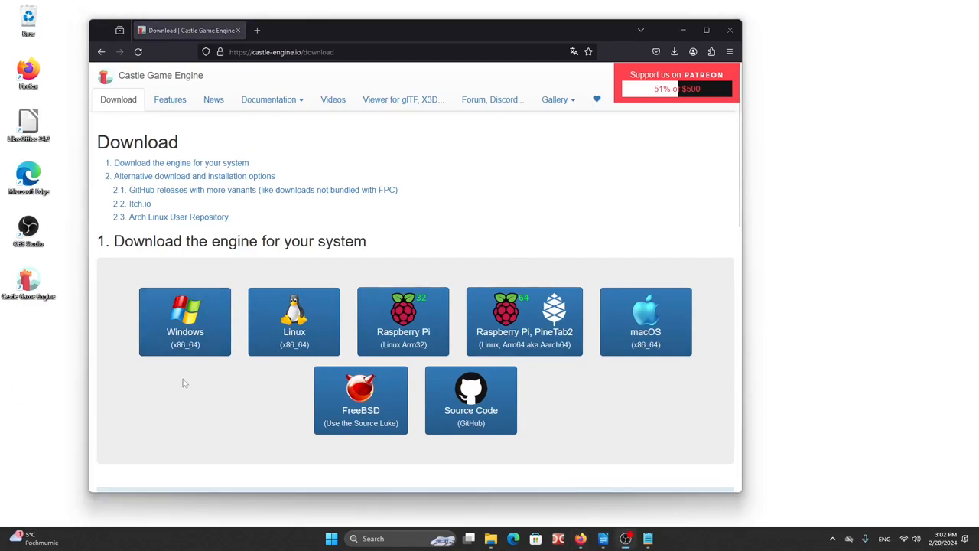
pyautogui.click(372, 29)
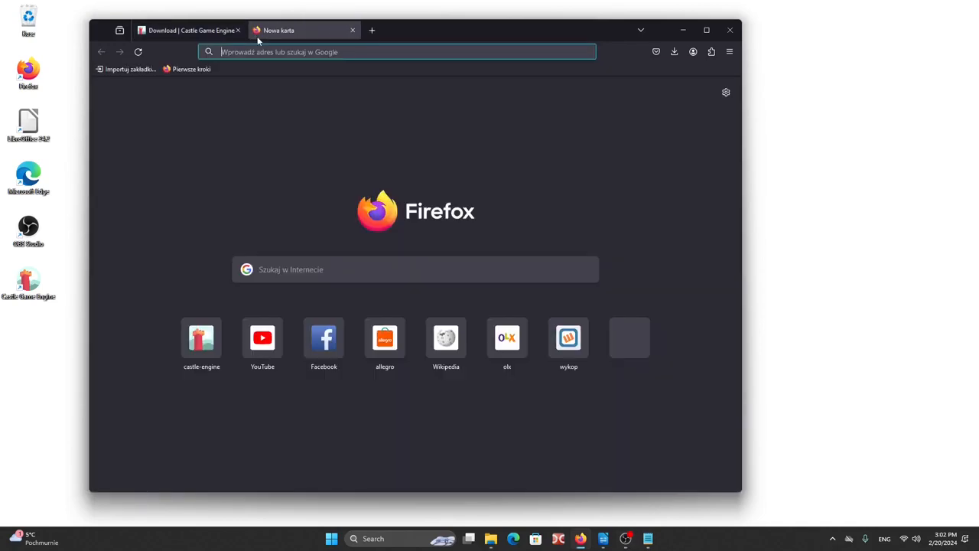
pyautogui.write('code.visualstudio.com')
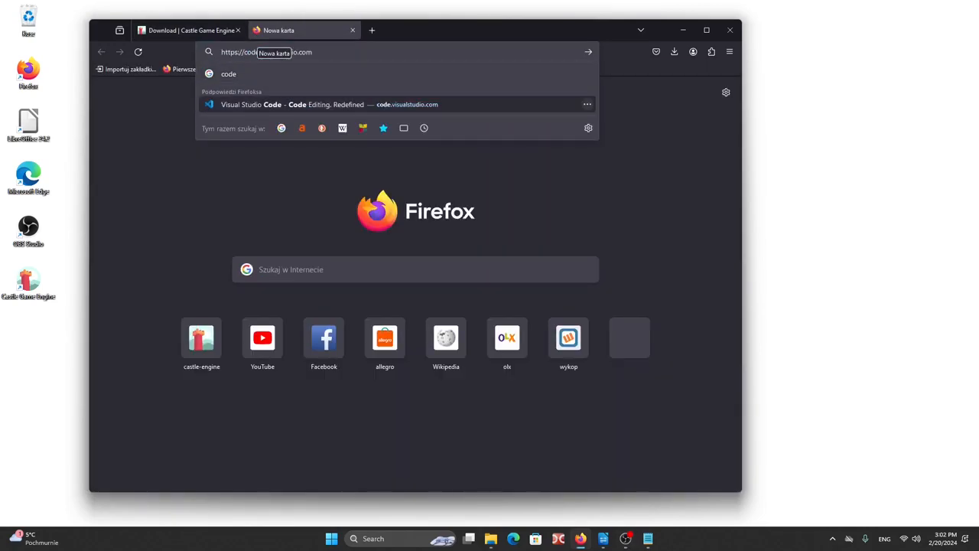
pyautogui.click(407, 104)
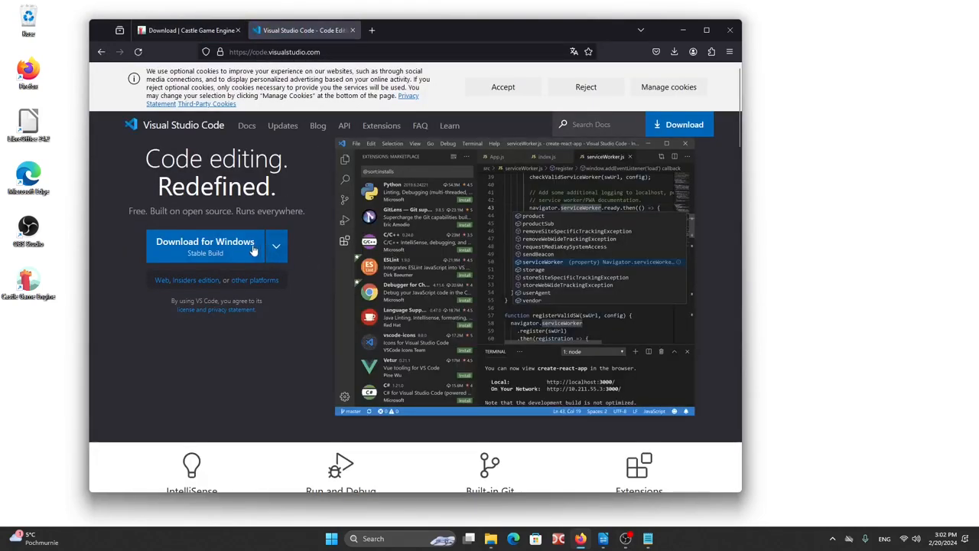
pyautogui.click(205, 242)
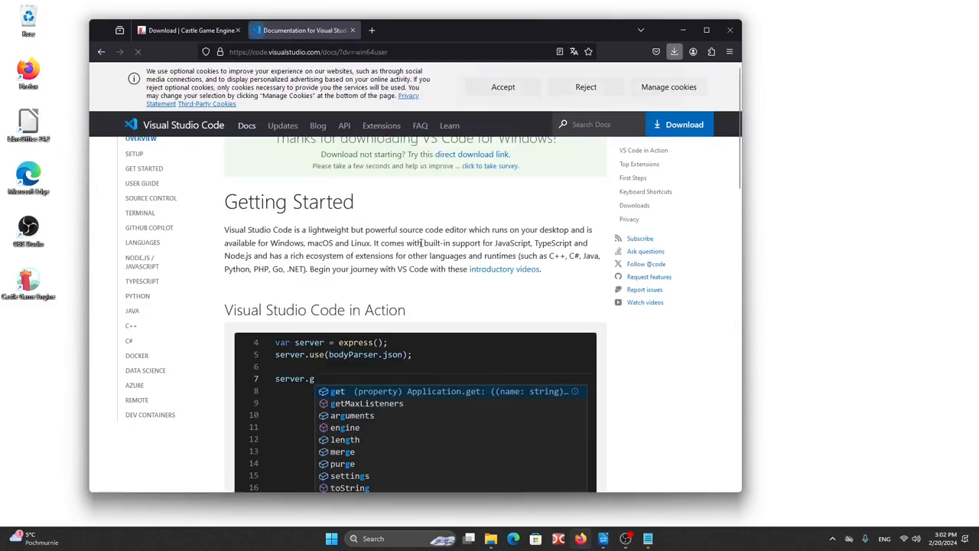
pyautogui.click(674, 51)
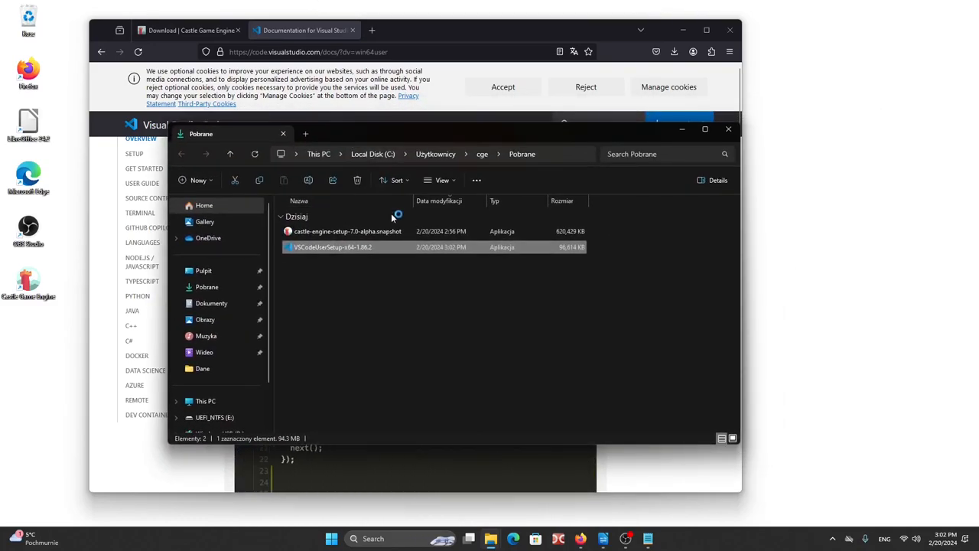
# Step: Run the VS Code installer with default location, Start Menu folder and tasks, then finish
pyautogui.doubleClick(333, 247)
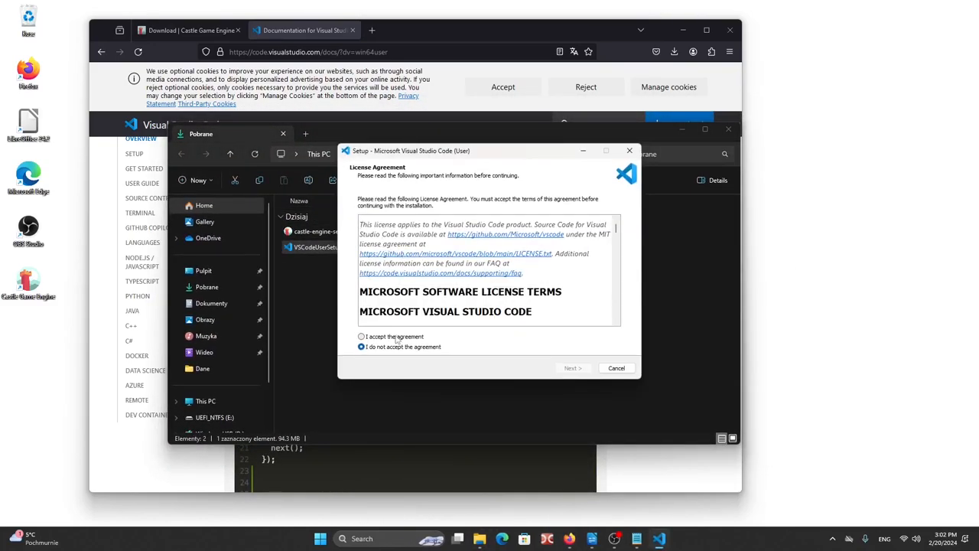
pyautogui.click(572, 368)
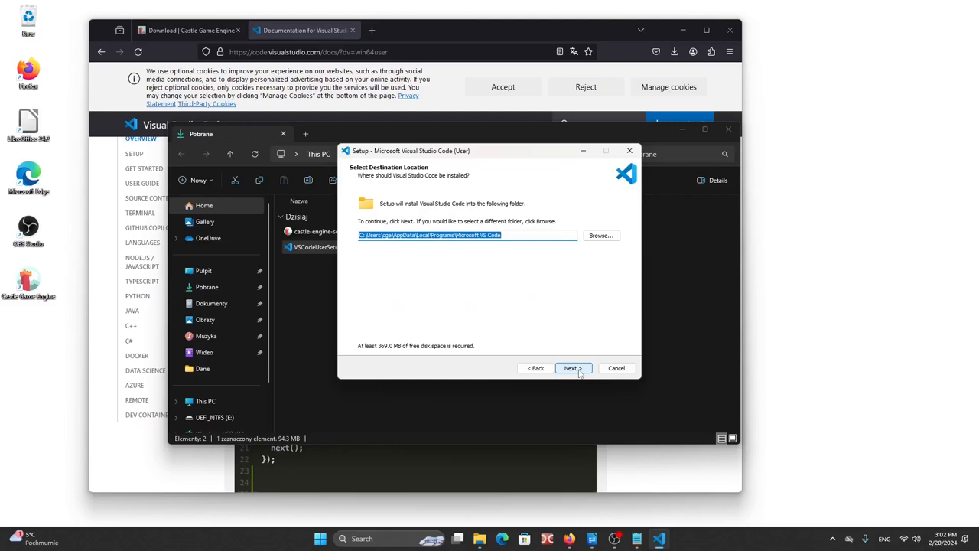
pyautogui.click(572, 368)
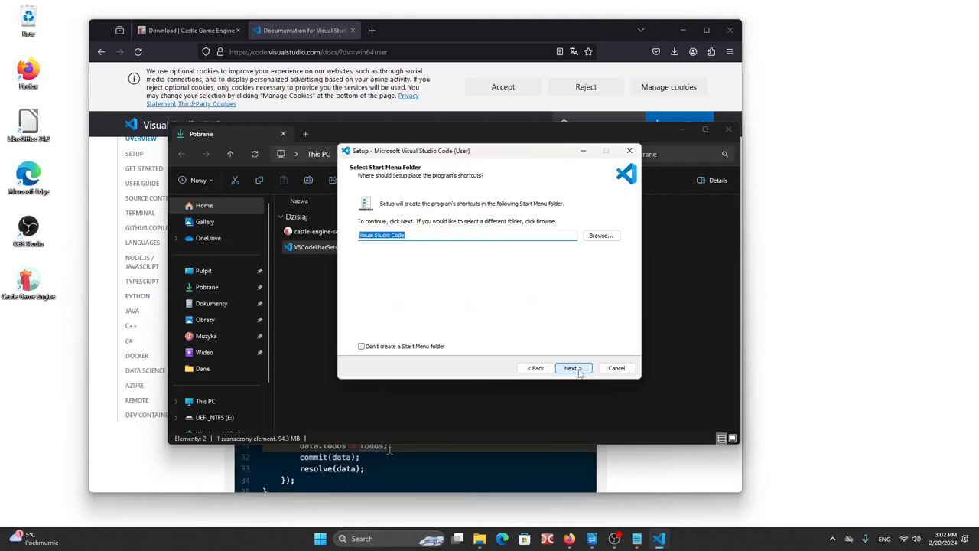
pyautogui.click(573, 368)
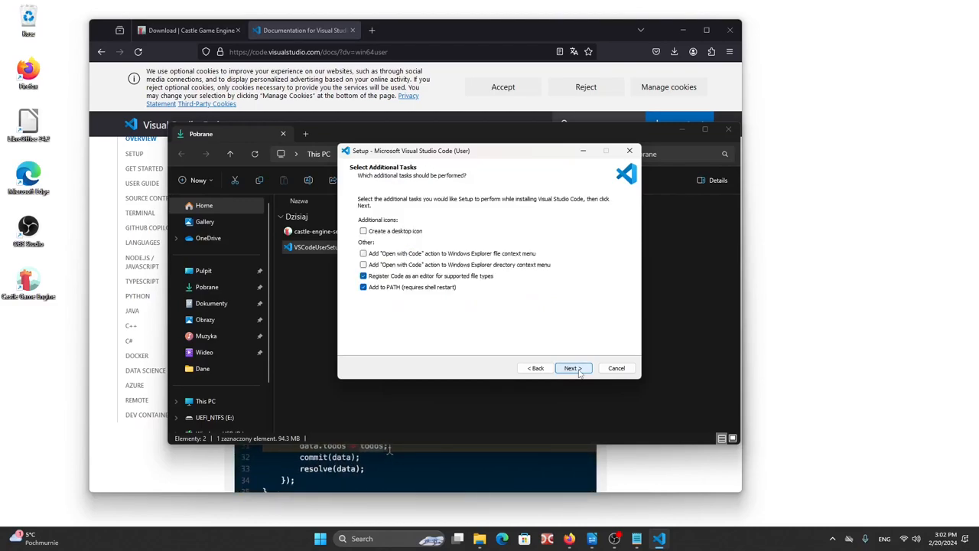
pyautogui.click(573, 368)
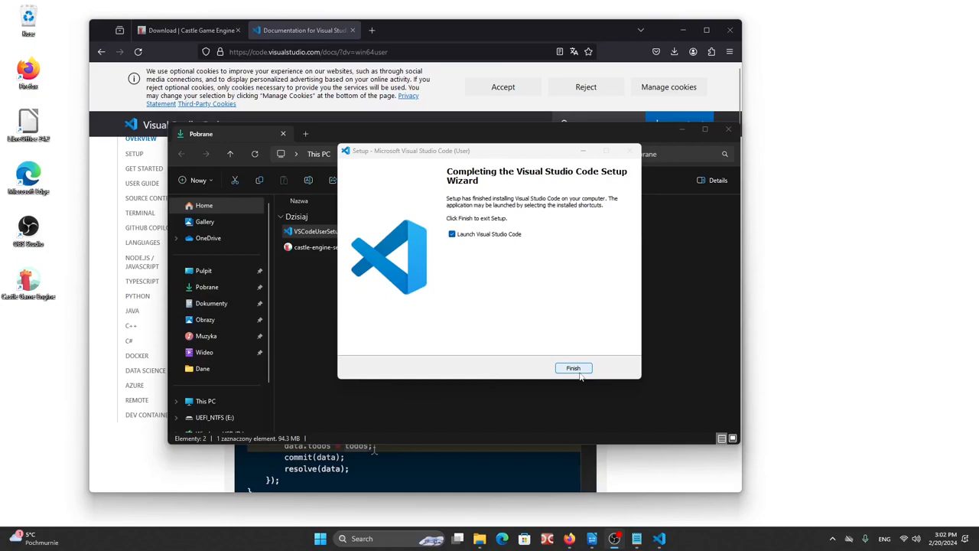
pyautogui.click(573, 368)
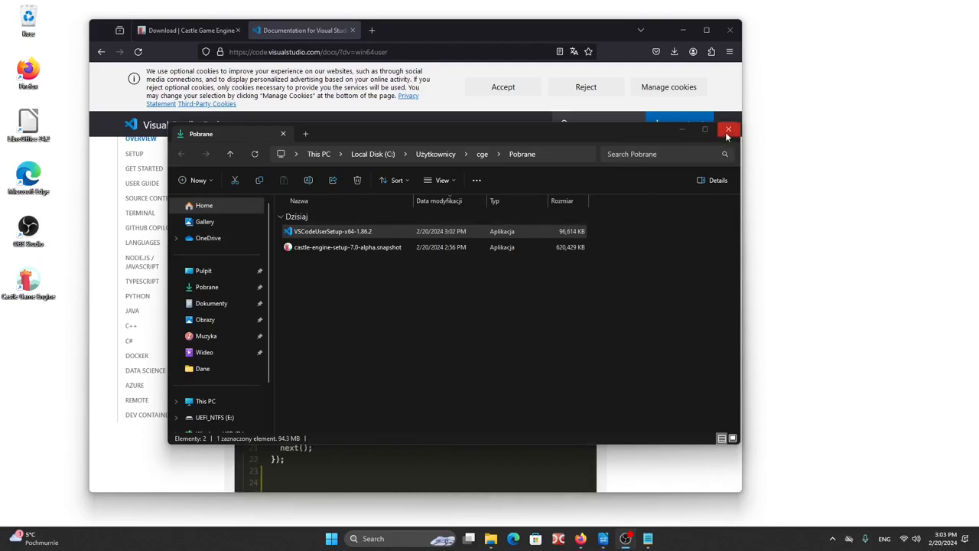
# Step: Close the Downloads folder and launch Castle Game Engine from Start search
pyautogui.click(729, 128)
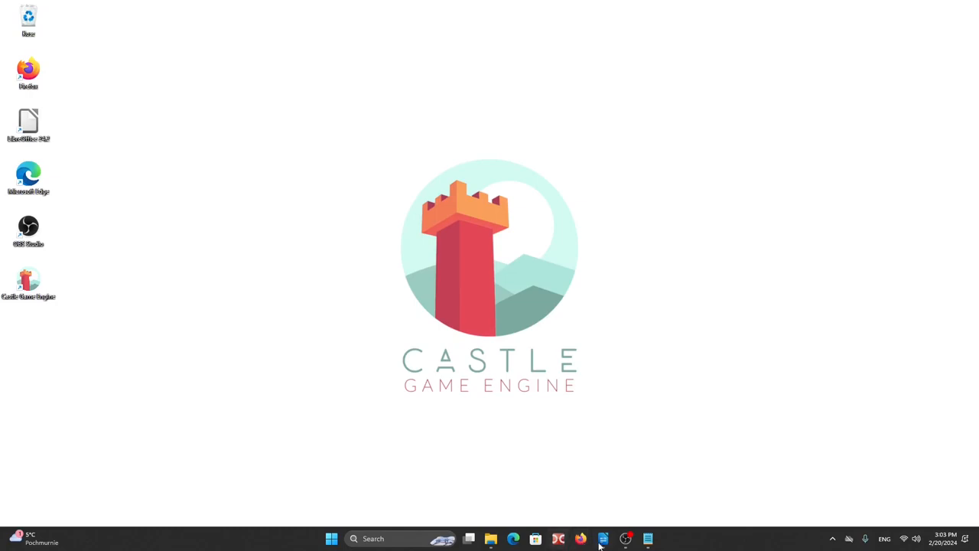
pyautogui.click(331, 538)
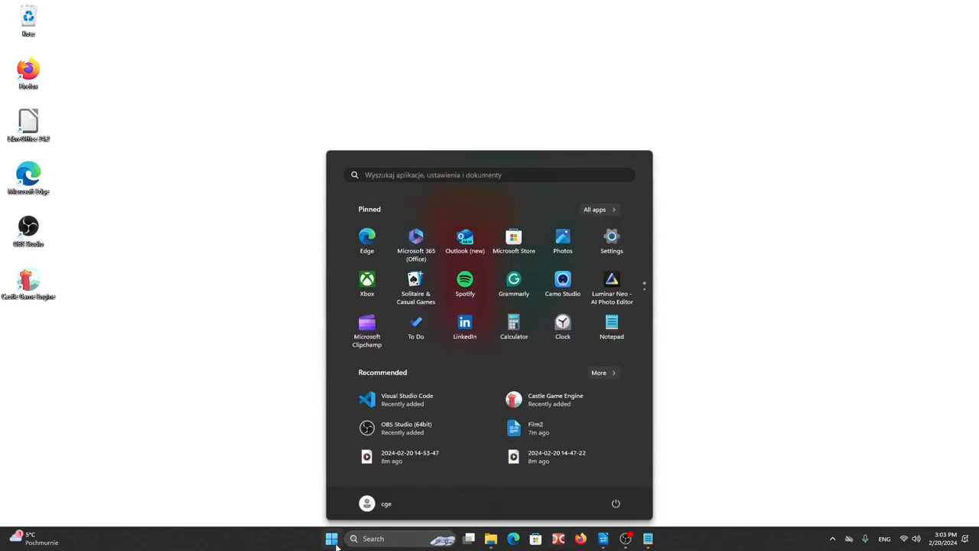
pyautogui.write('castle')
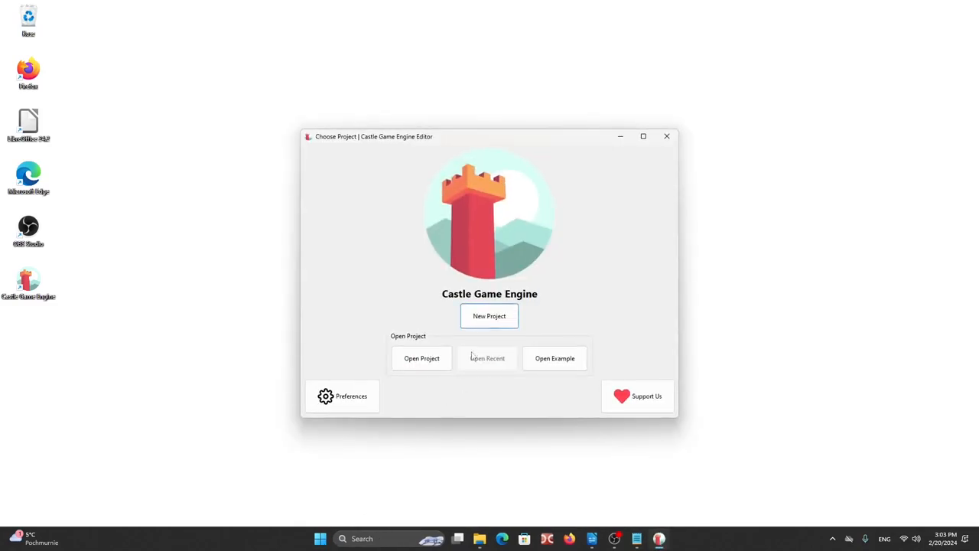
# Step: Create a 2D Game project named my-new-game with the caption 'My Game'
pyautogui.click(489, 315)
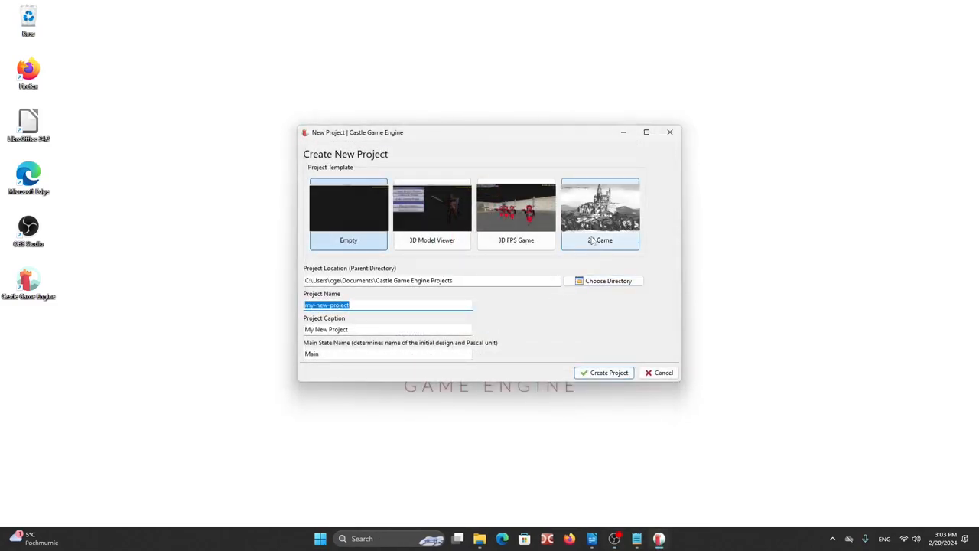
pyautogui.click(600, 211)
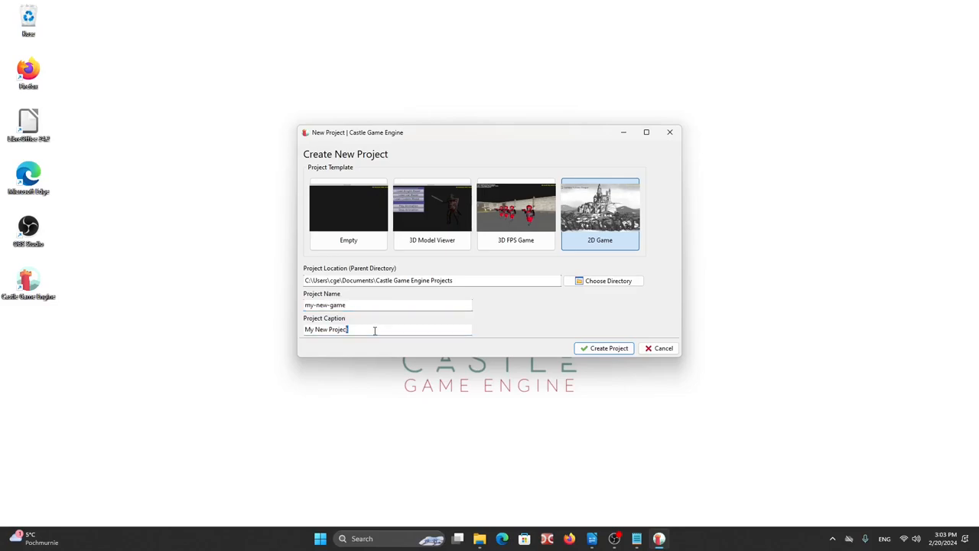
pyautogui.write('My Game')
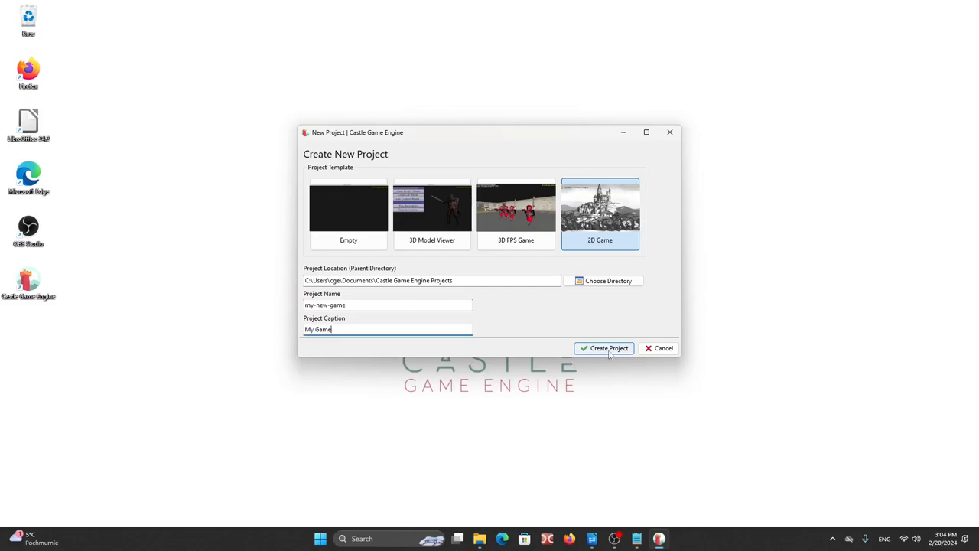
pyautogui.click(604, 348)
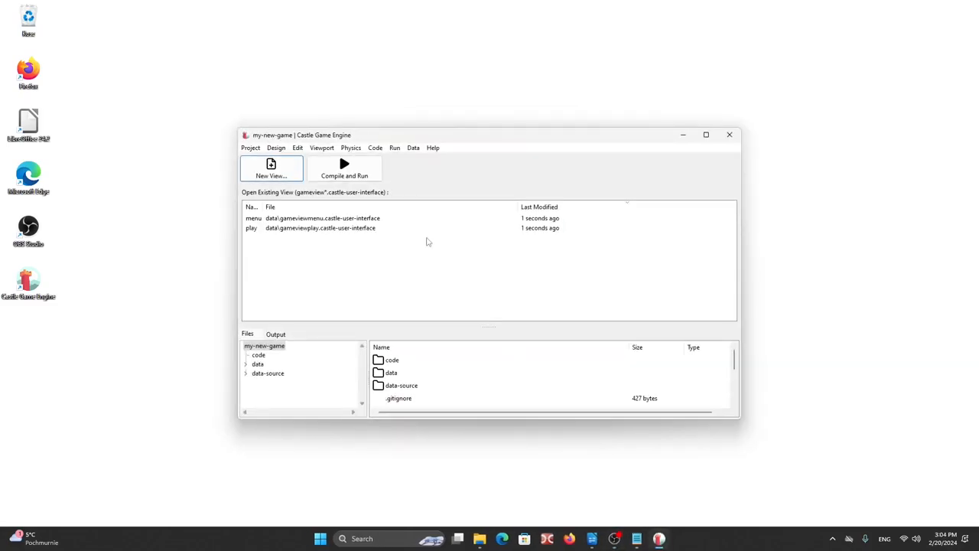
# Step: Maximize the Castle Game Engine editor window for my-new-game
pyautogui.click(706, 134)
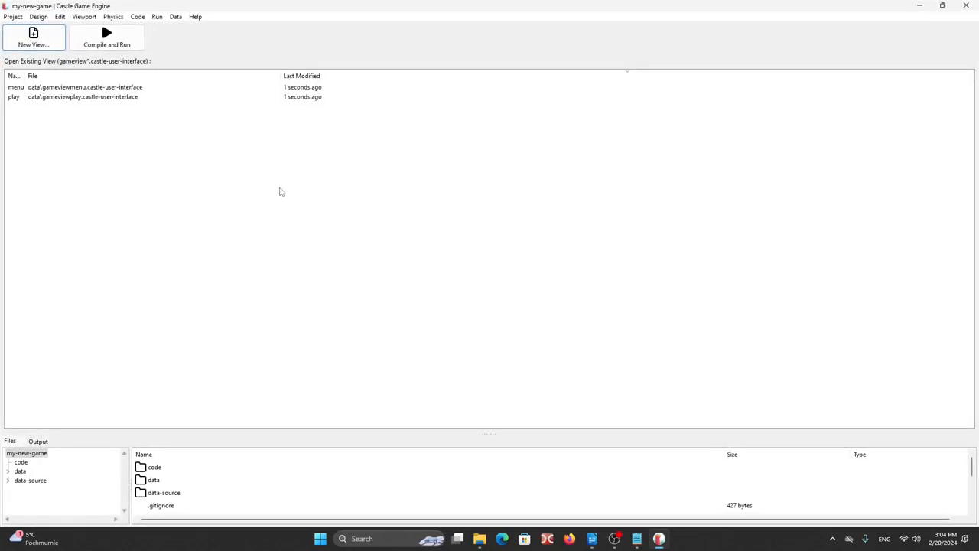
pyautogui.moveTo(281, 191)
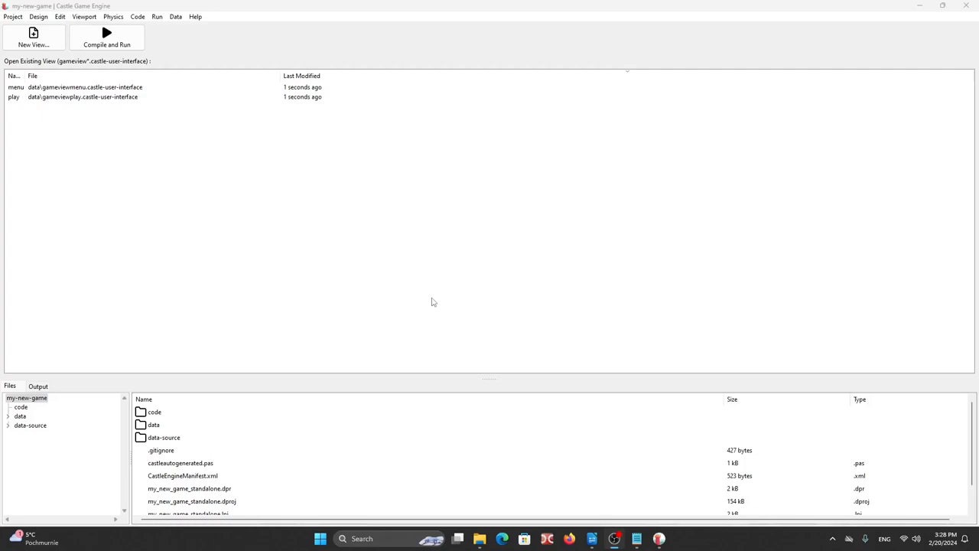
pyautogui.moveTo(221, 248)
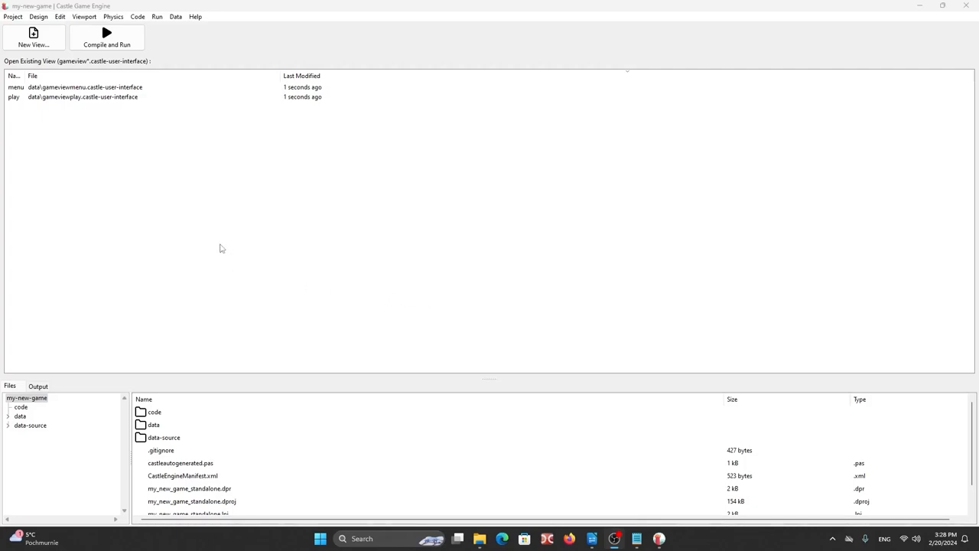
# Step: In Project > Preferences > Code Editor, select Visual Studio Code and confirm with OK
pyautogui.click(12, 16)
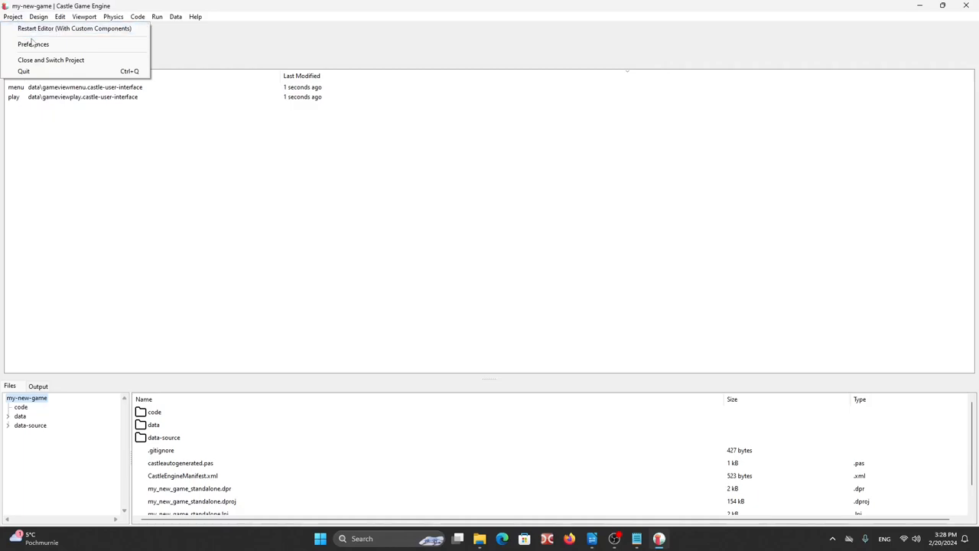
pyautogui.click(33, 43)
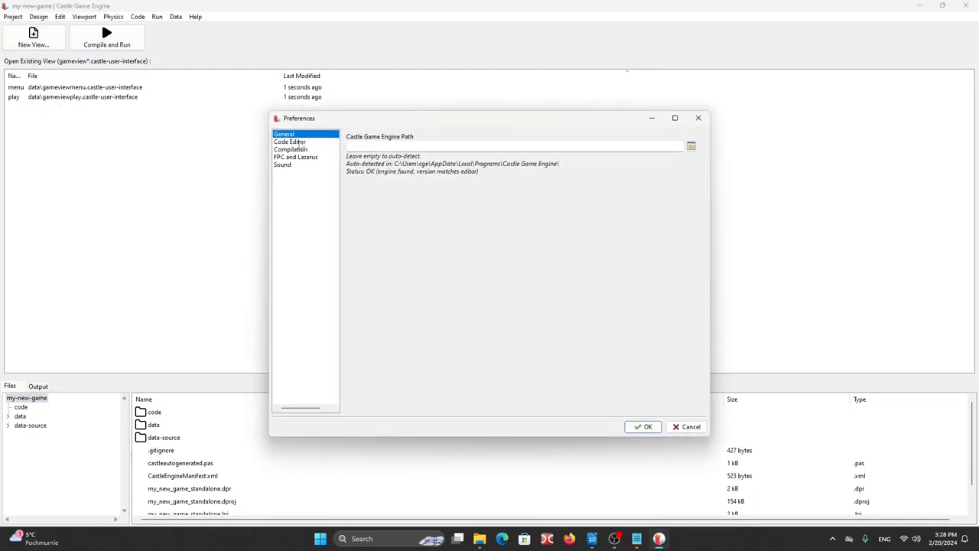
pyautogui.click(290, 142)
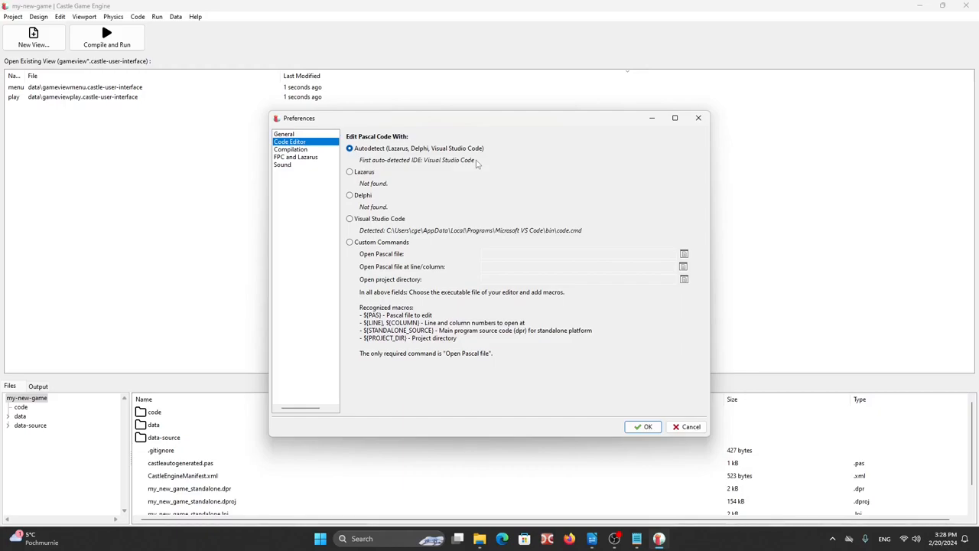
pyautogui.moveTo(494, 200)
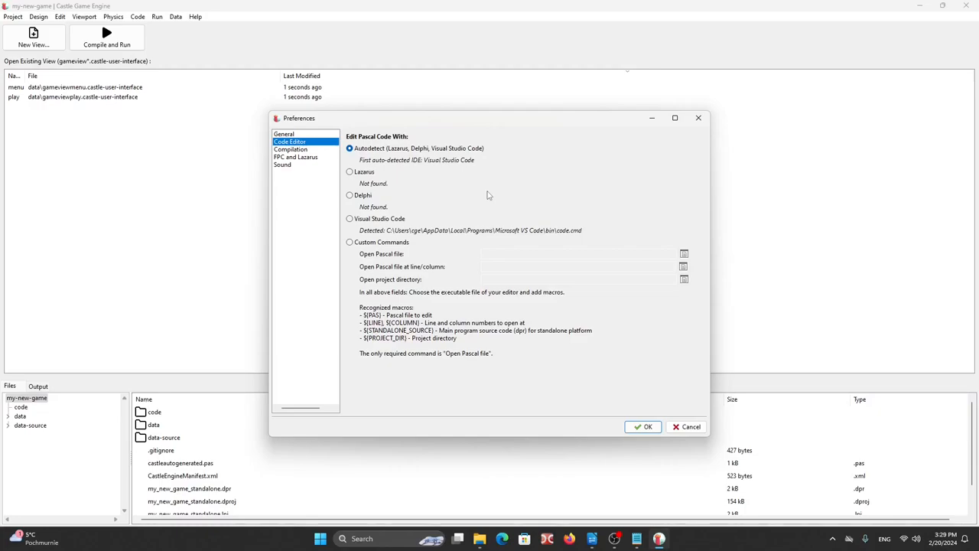
pyautogui.moveTo(502, 216)
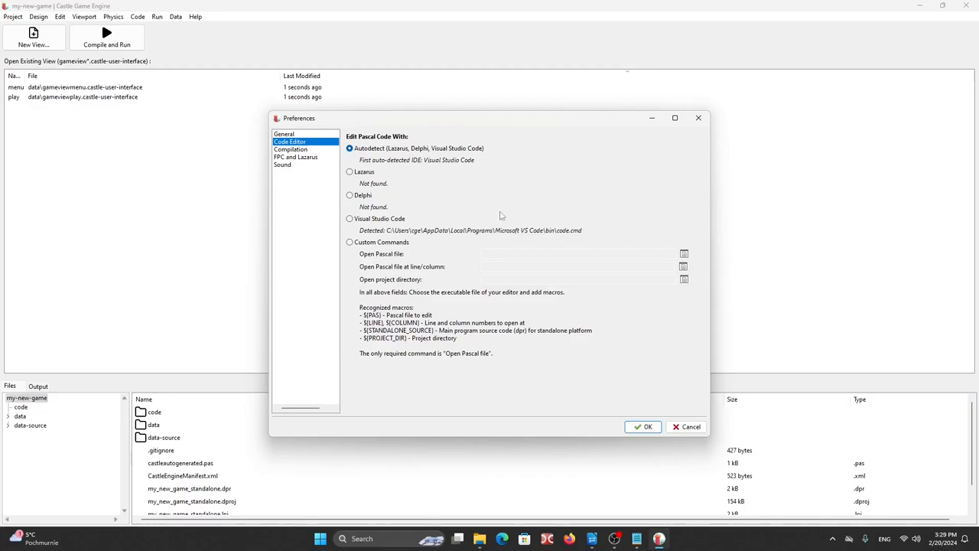
pyautogui.moveTo(350, 223)
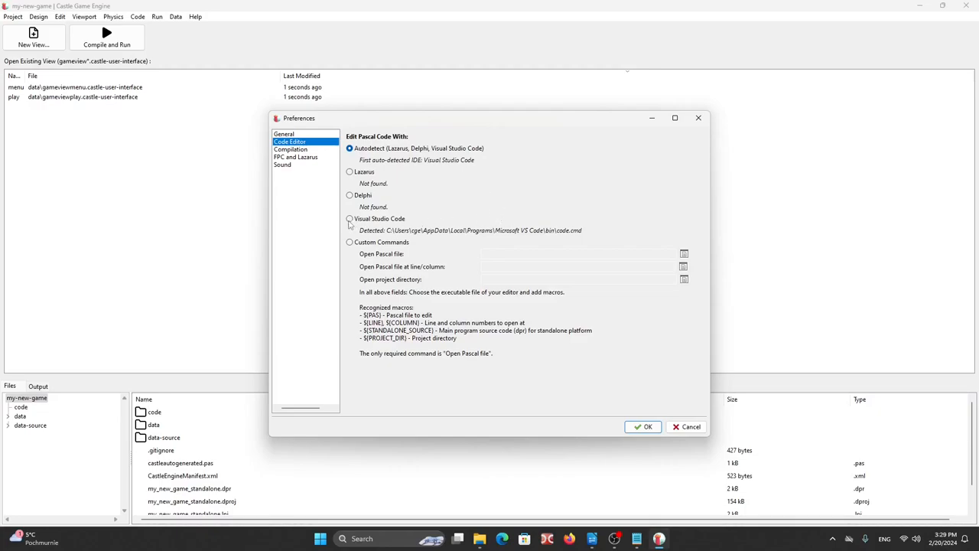
pyautogui.click(350, 219)
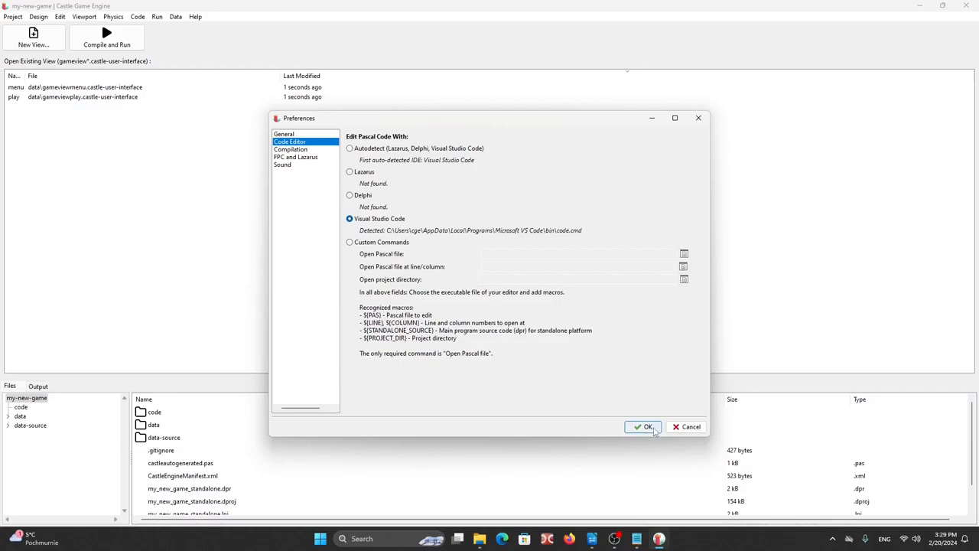
pyautogui.click(643, 427)
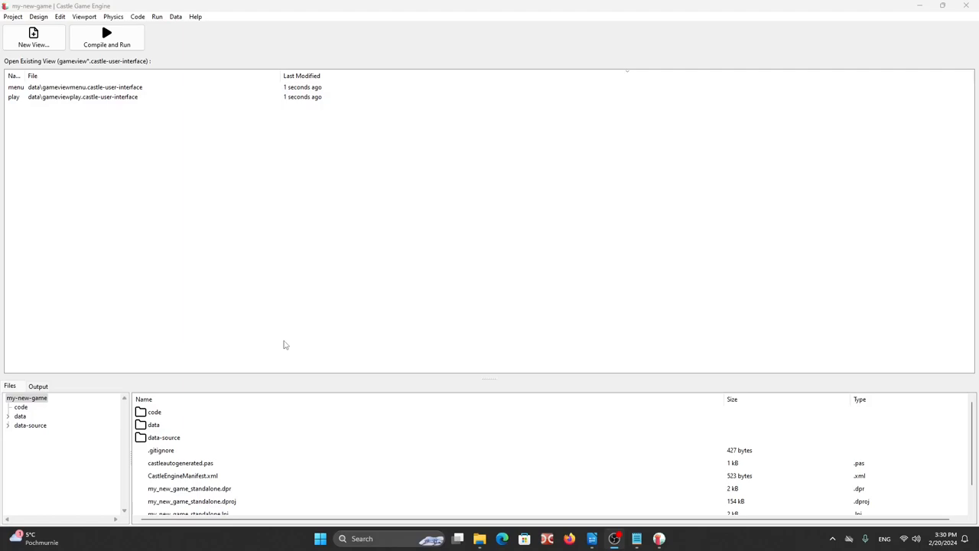
# Step: Open gameviewplay.pas from the project's code folder in Visual Studio Code
pyautogui.click(21, 407)
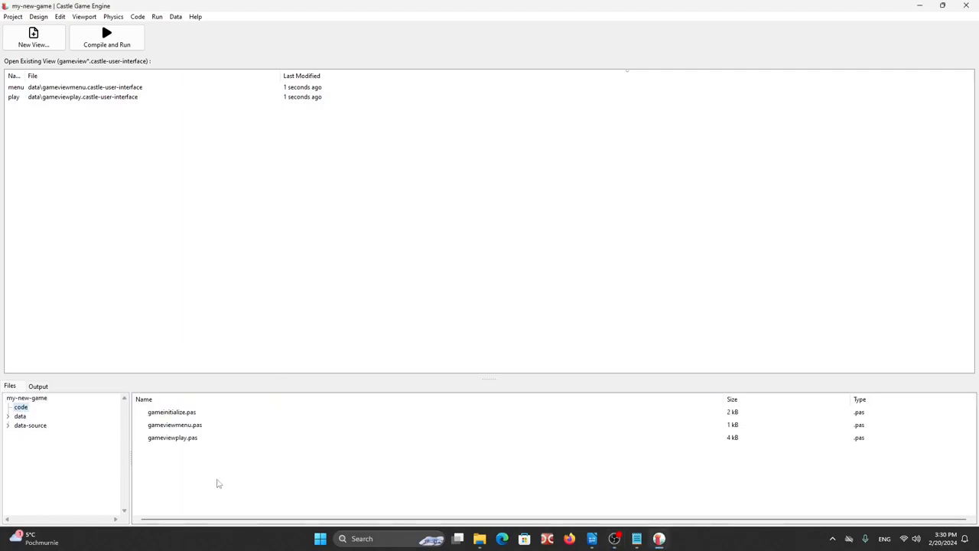
pyautogui.moveTo(178, 451)
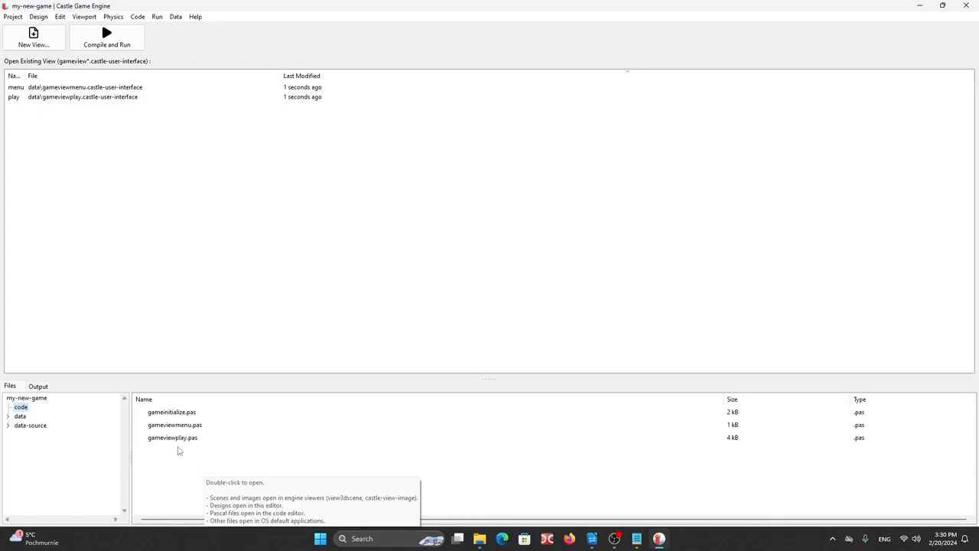
pyautogui.click(172, 437)
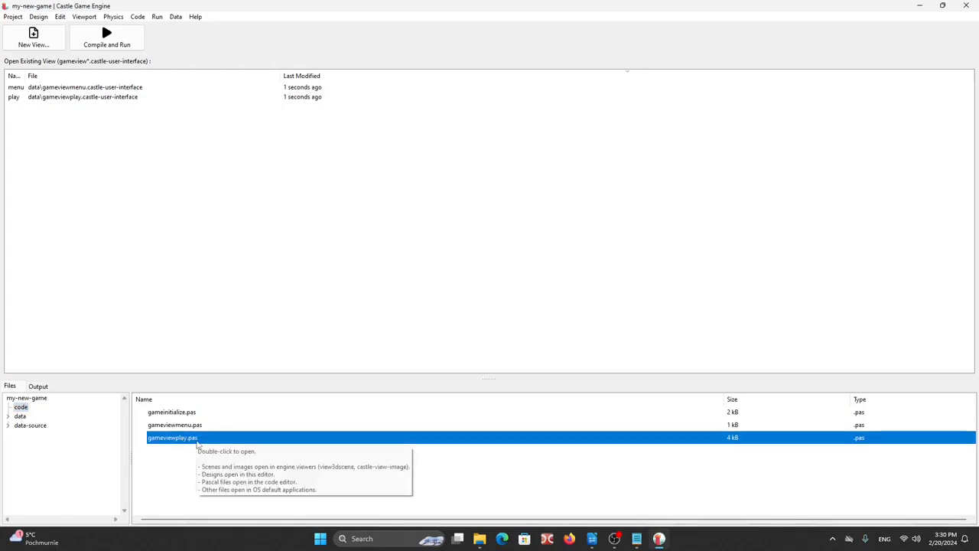
pyautogui.doubleClick(172, 437)
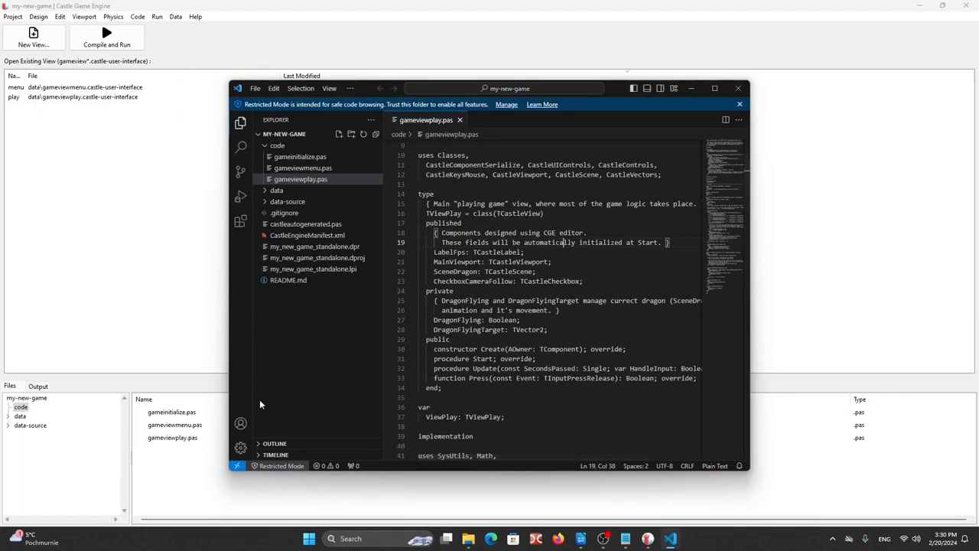
pyautogui.moveTo(237, 352)
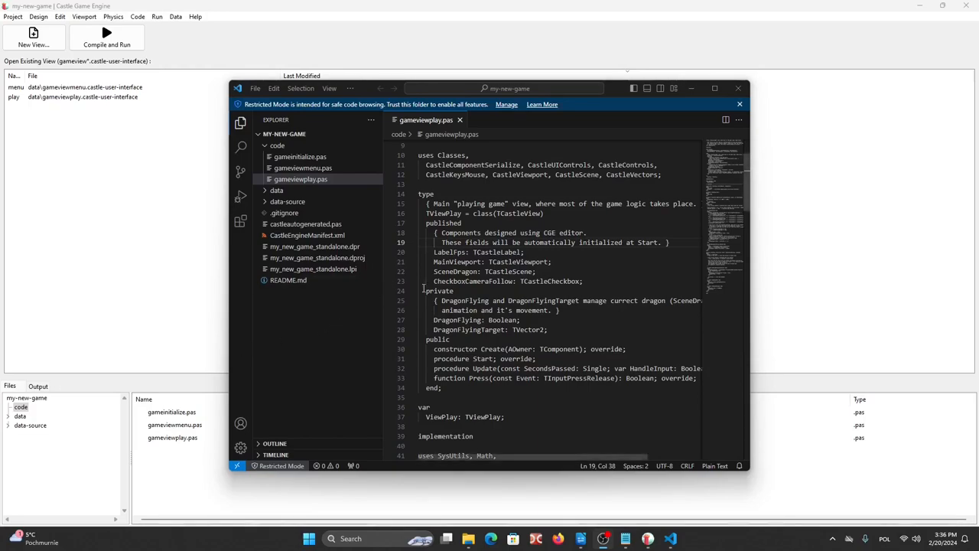
pyautogui.moveTo(506, 104)
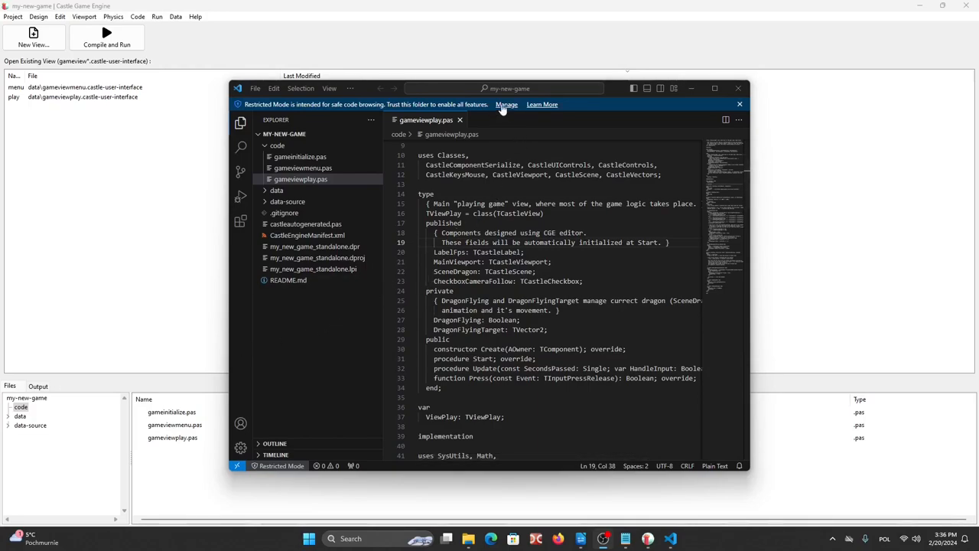
# Step: Open Manage from the Restricted Mode banner and trust the my-new-game folder
pyautogui.click(507, 104)
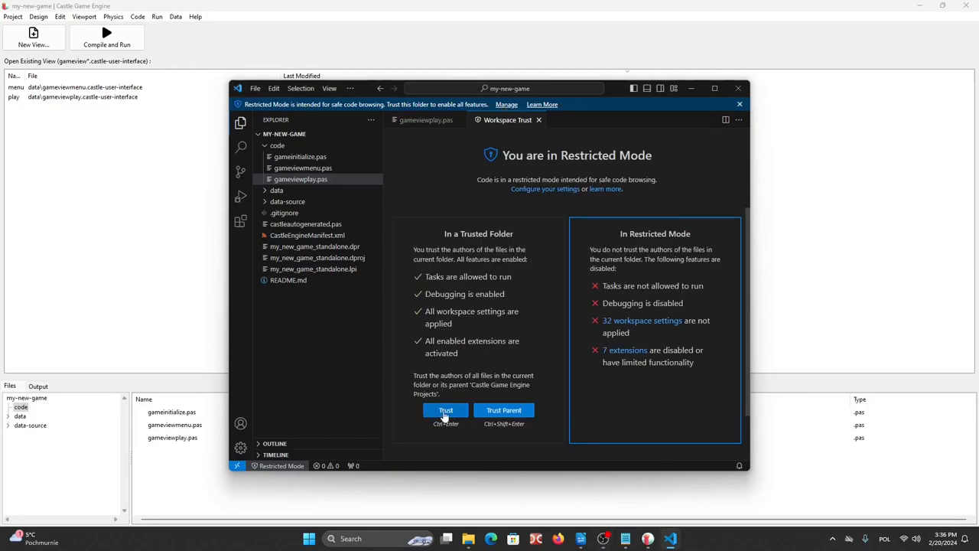
pyautogui.click(446, 410)
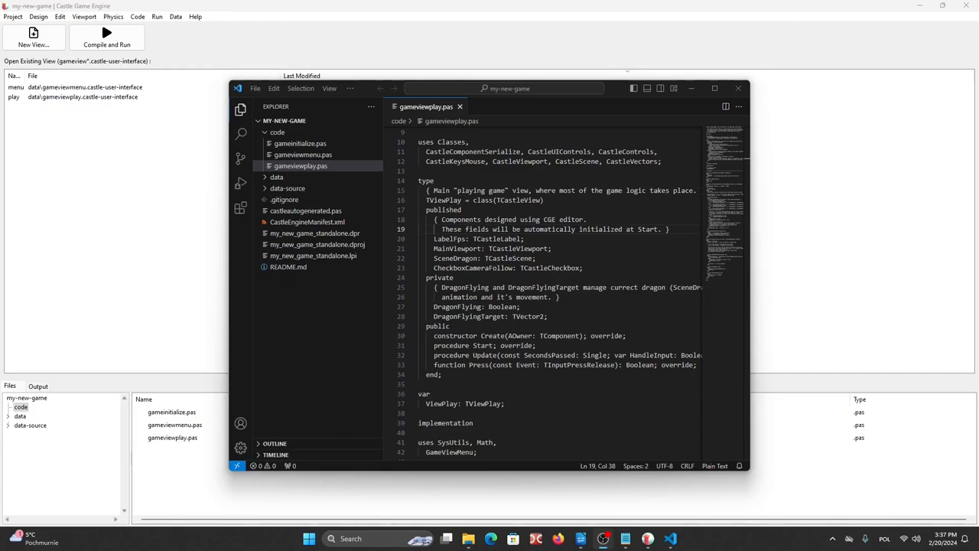
# Step: Search the marketplace for 'castle' and install the Castle Game Engine extension
pyautogui.click(714, 88)
pyautogui.write('castle')
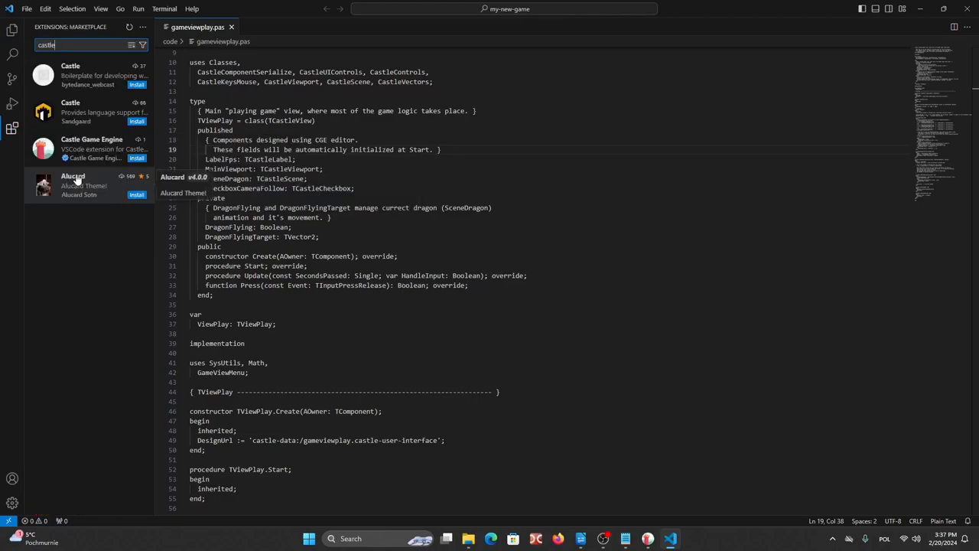
pyautogui.click(91, 147)
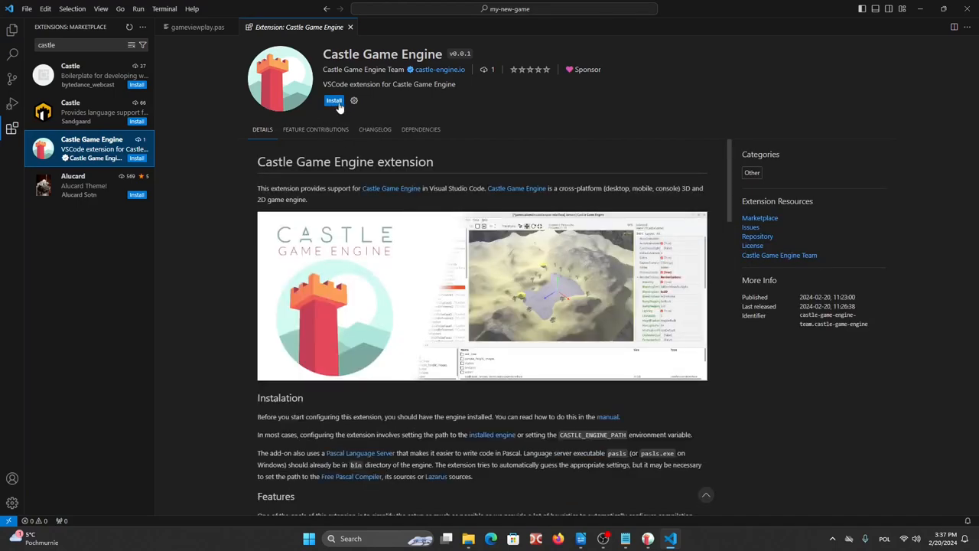
pyautogui.click(334, 100)
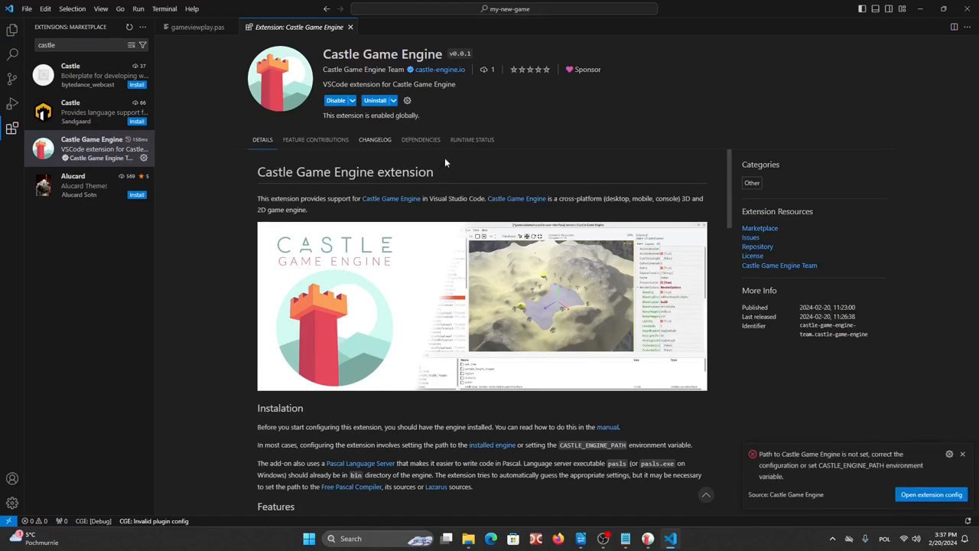
pyautogui.moveTo(688, 406)
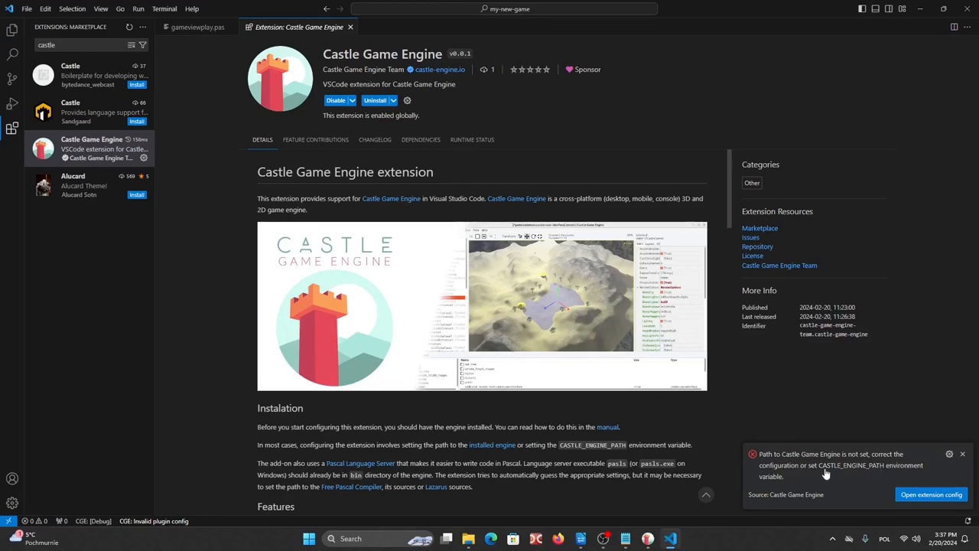
# Step: Open the extension config and copy the engine installation path into the Engine Path setting
pyautogui.click(931, 494)
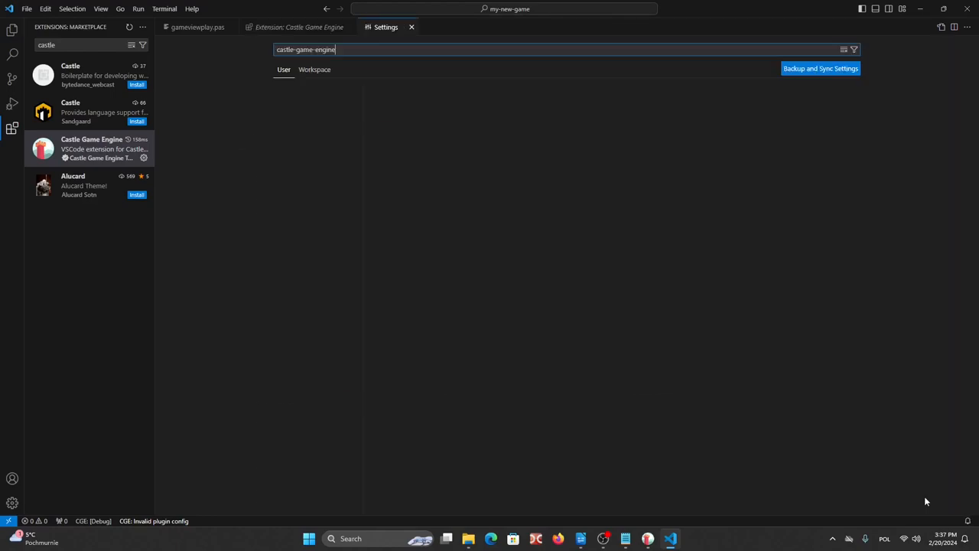
pyautogui.press('Return')
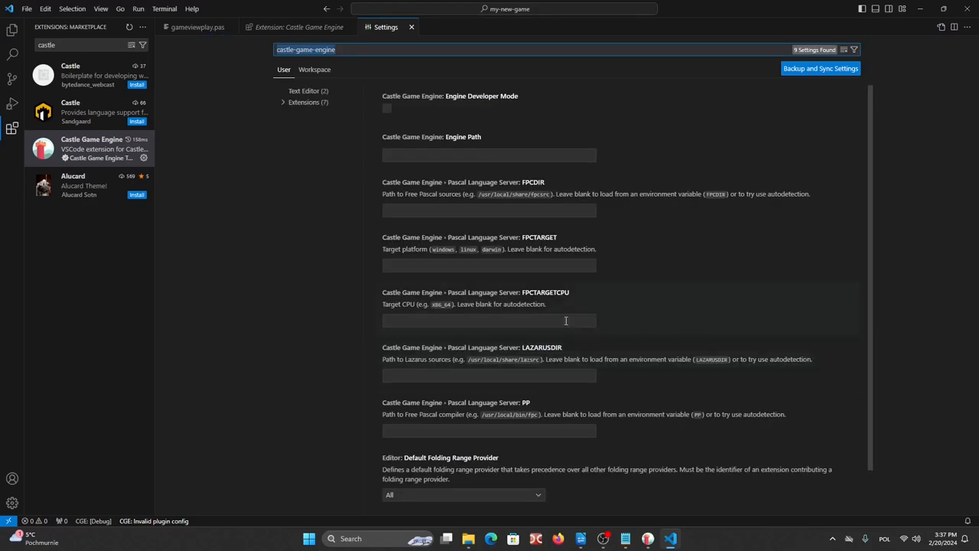
pyautogui.moveTo(670, 511)
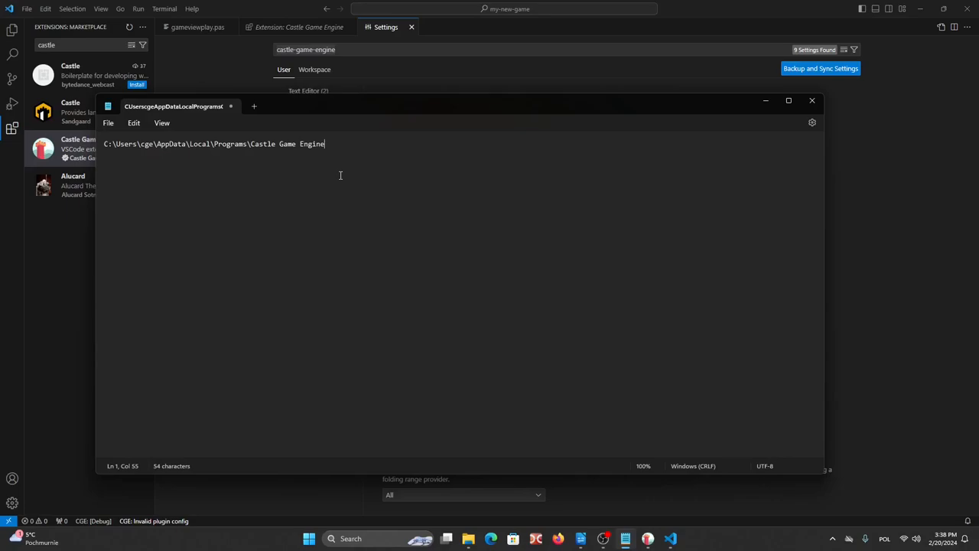
pyautogui.press('ctrl+a')
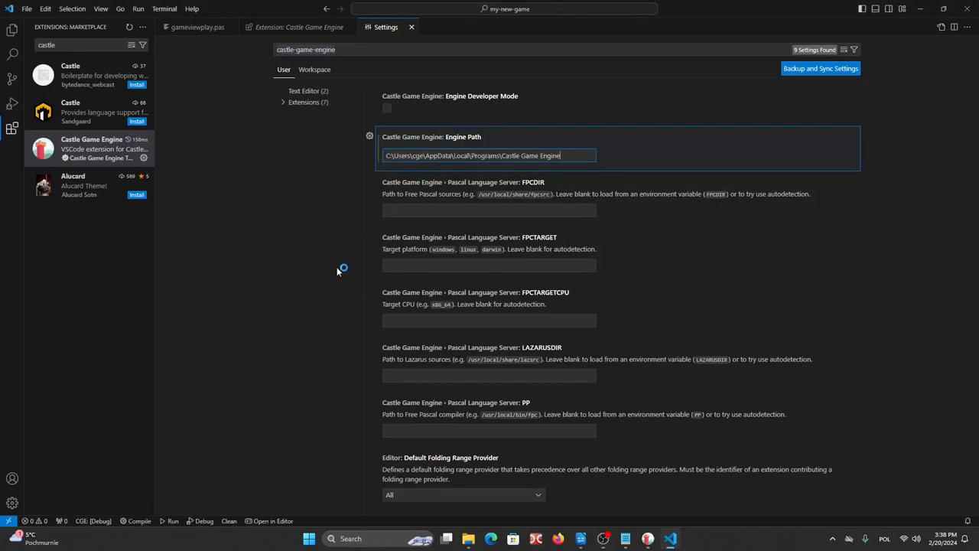
pyautogui.moveTo(174, 474)
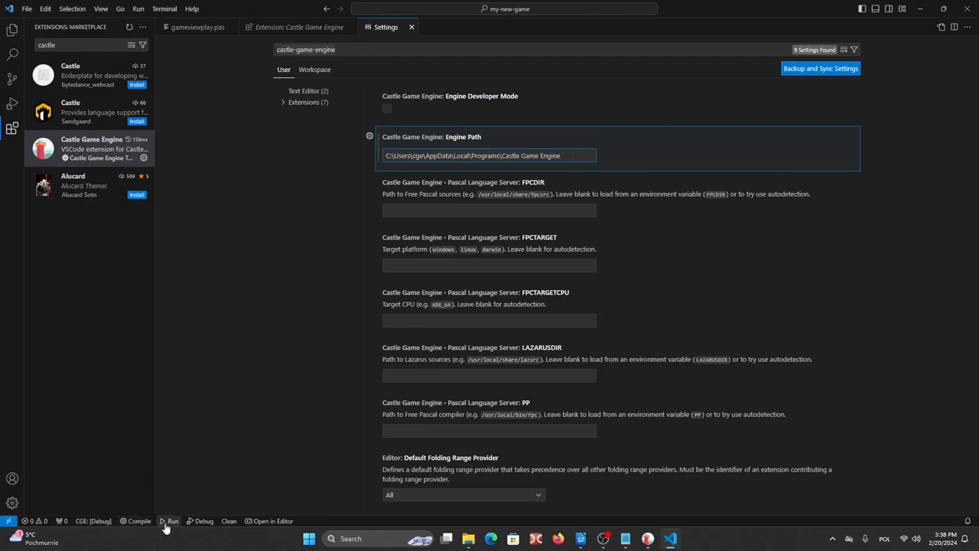
pyautogui.moveTo(92, 521)
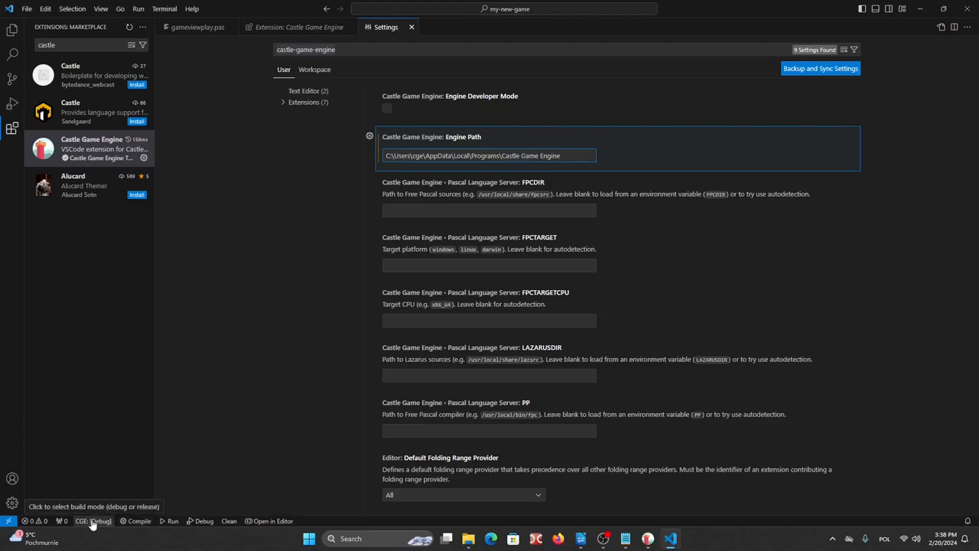
pyautogui.moveTo(139, 521)
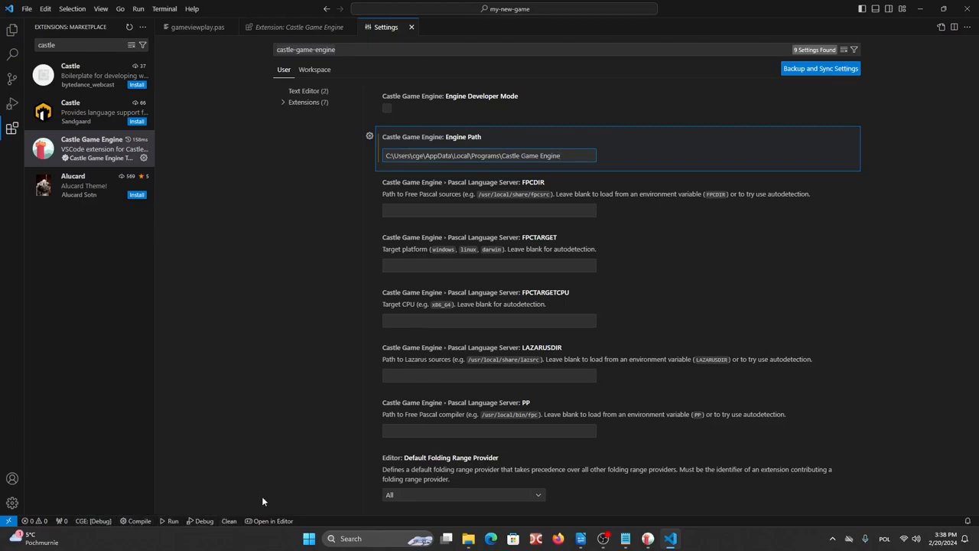
pyautogui.moveTo(290, 498)
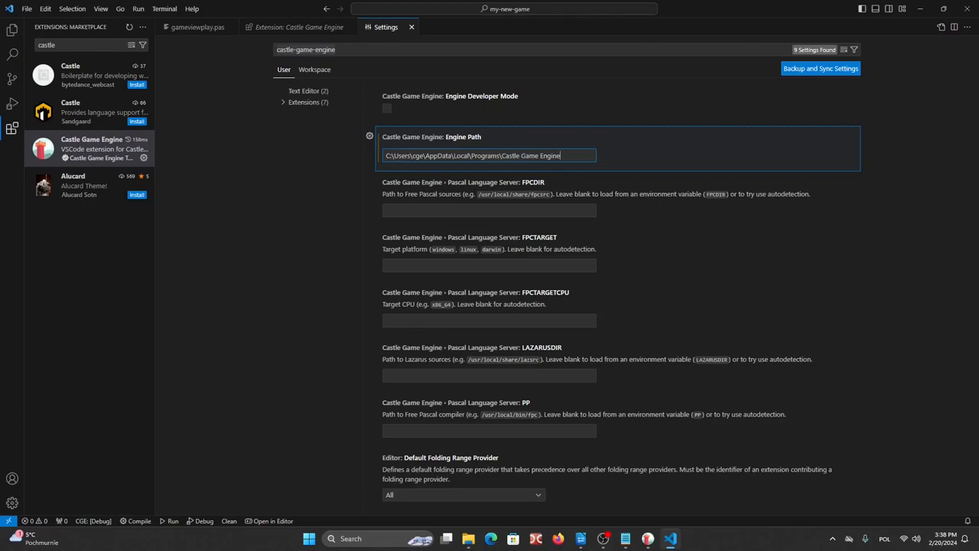
pyautogui.click(344, 369)
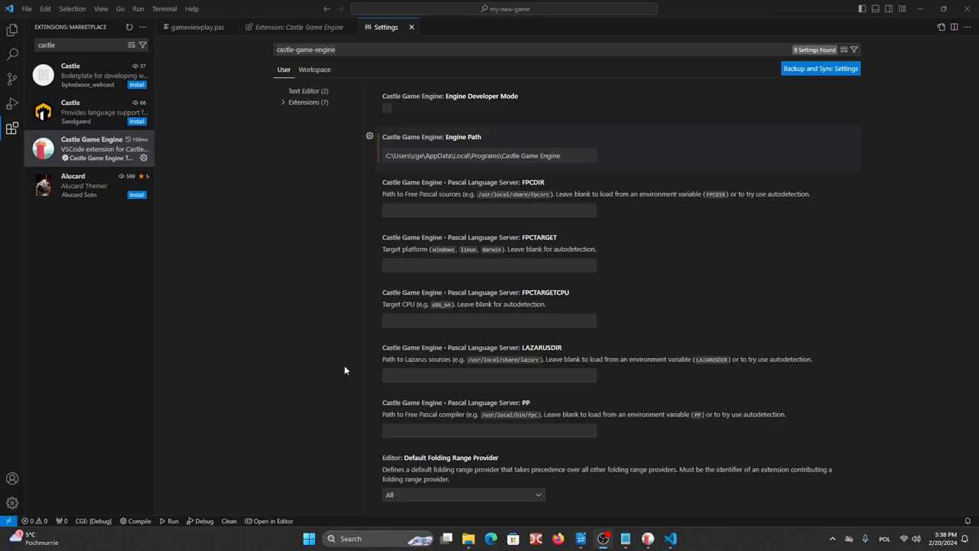
# Step: Clear the Extensions search to list installed extensions, including Castle Game Engine
pyautogui.click(63, 44)
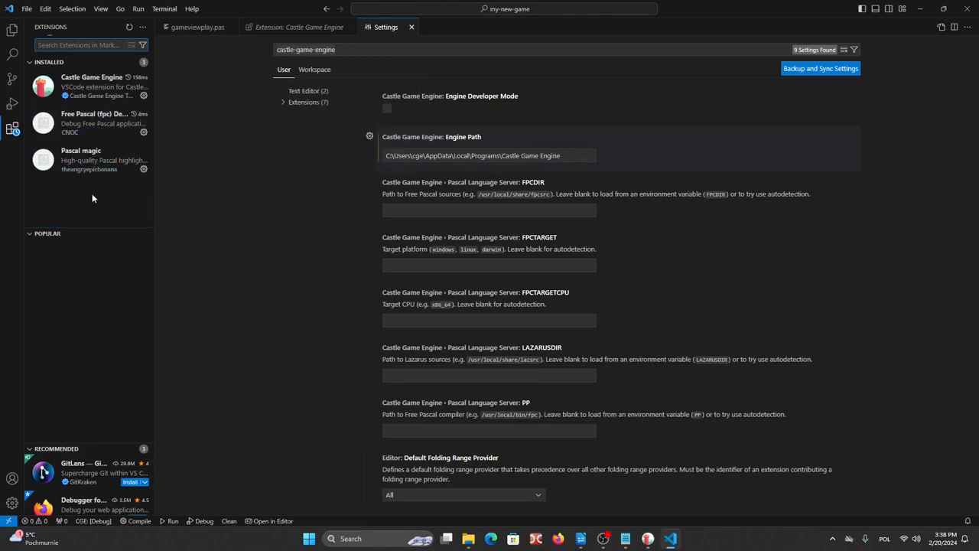
pyautogui.moveTo(88, 159)
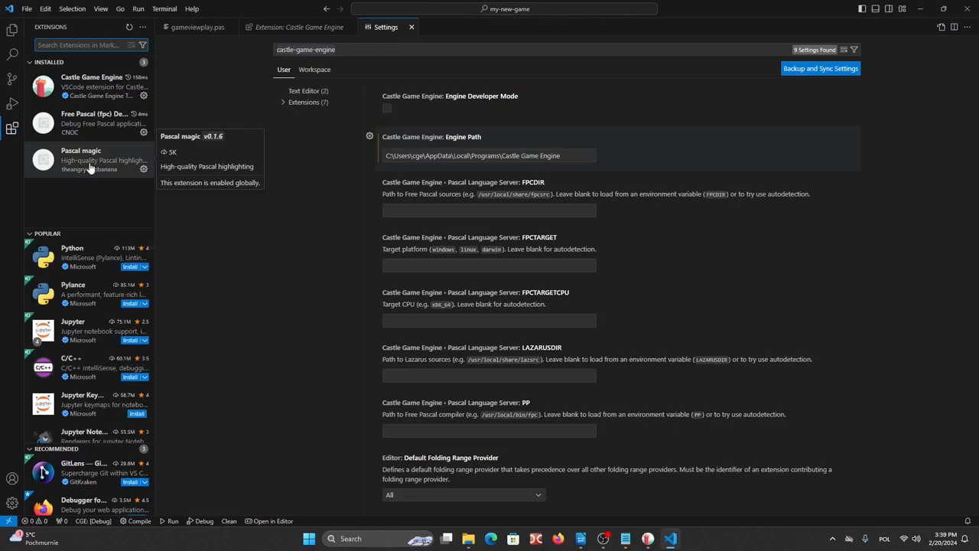
pyautogui.moveTo(94, 123)
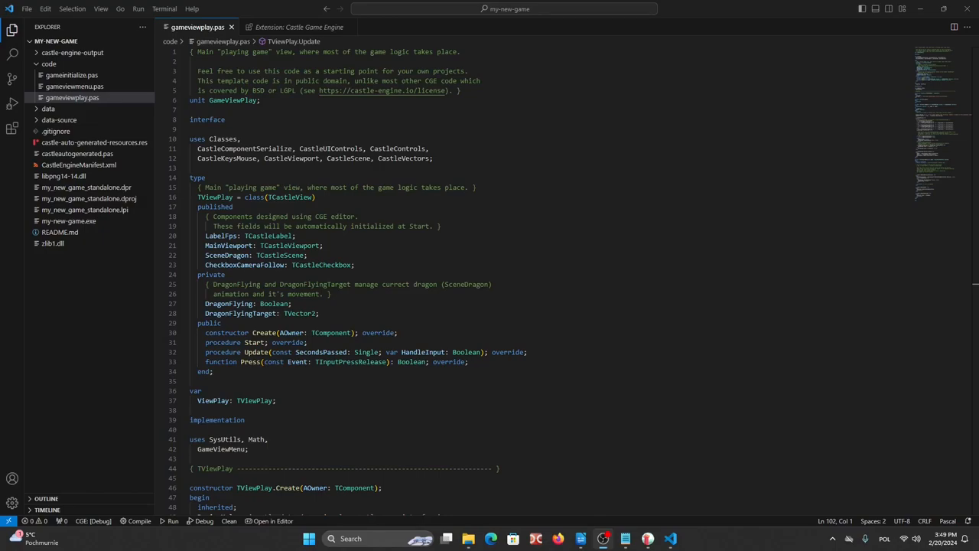
pyautogui.moveTo(416, 264)
pyautogui.write('@upda')
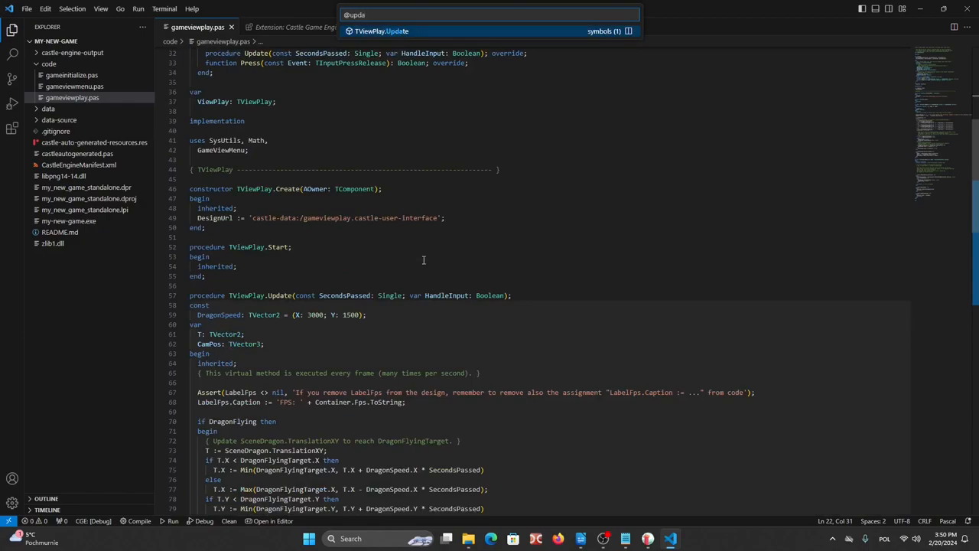
# Step: In TViewPlay.Update, add 'if Container.Pressed[keyArrowUp] then' after the camera-follow block
pyautogui.click(382, 32)
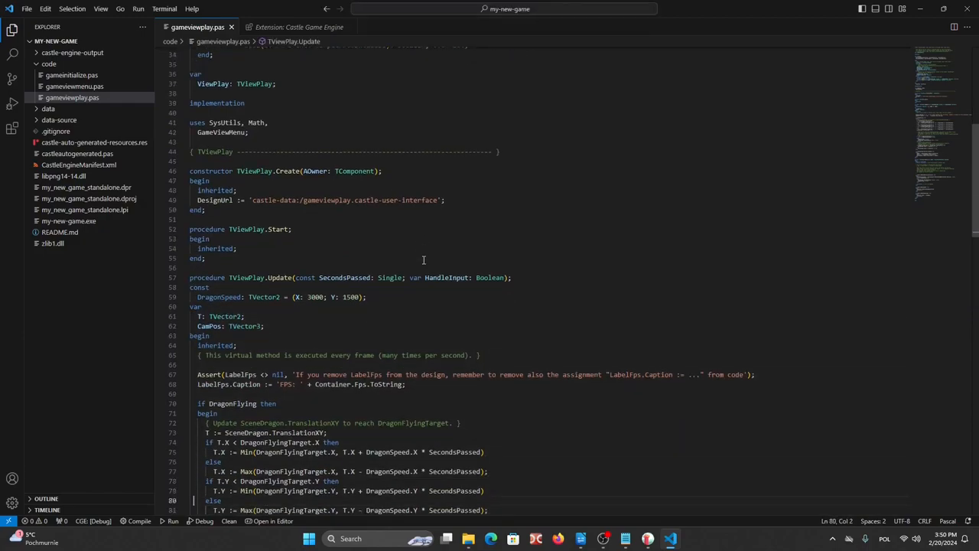
pyautogui.scroll(-3)
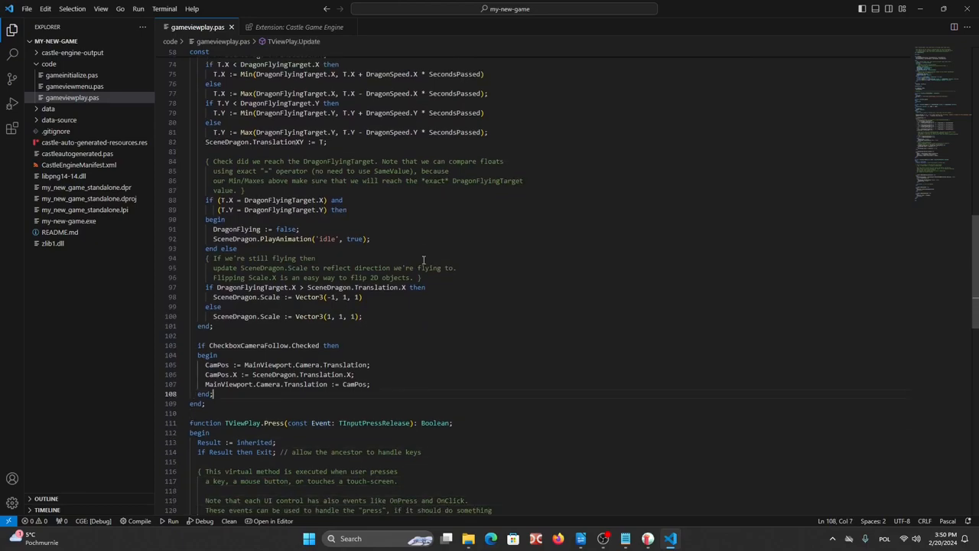
pyautogui.press('Enter')
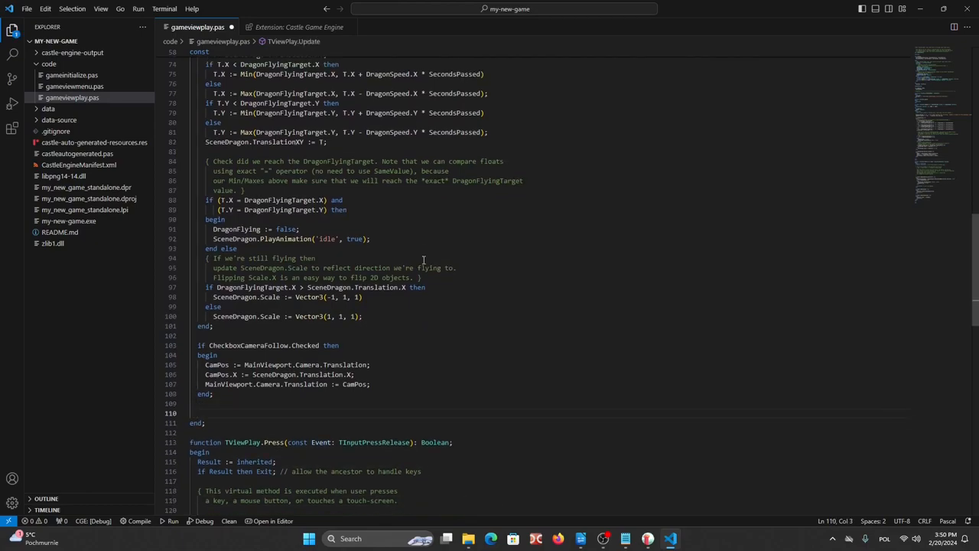
pyautogui.write('if')
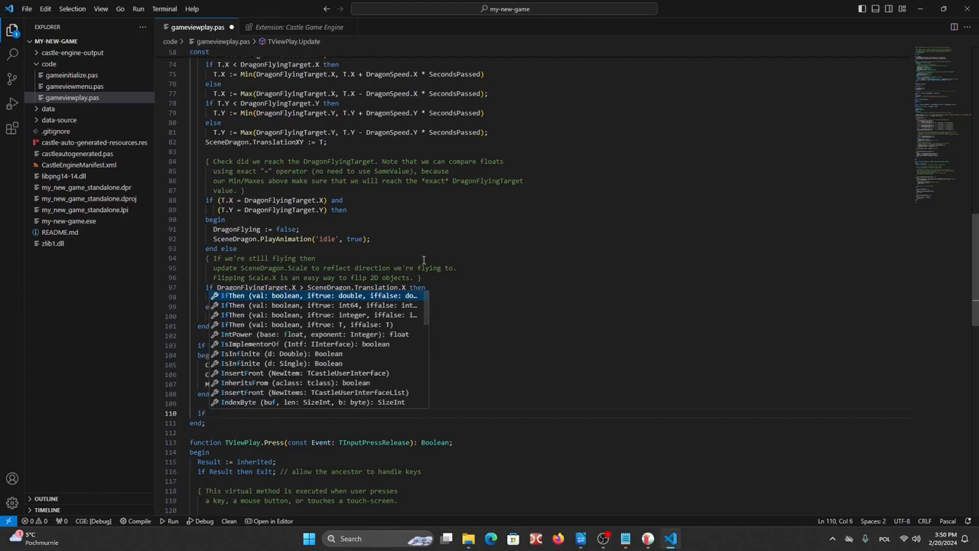
pyautogui.write('C')
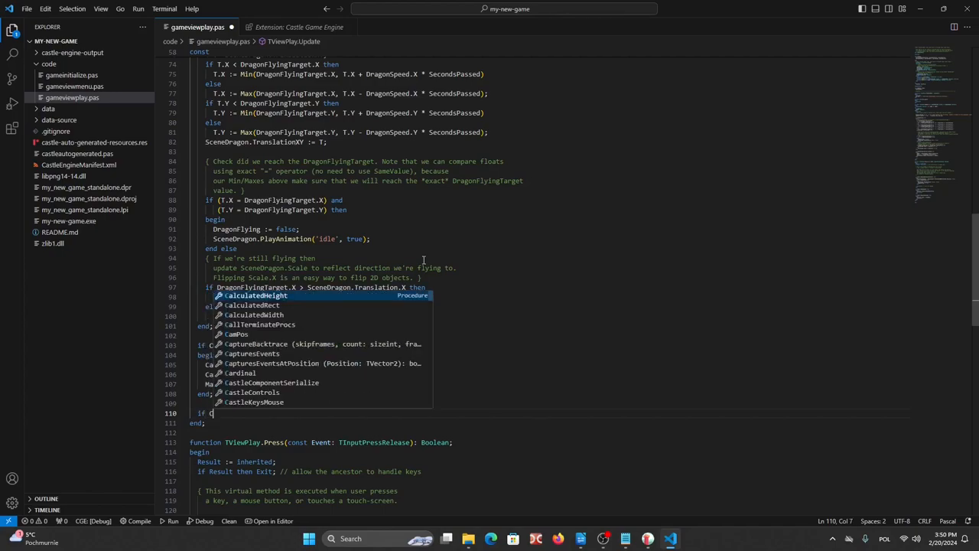
pyautogui.write('ontainer.Pressed')
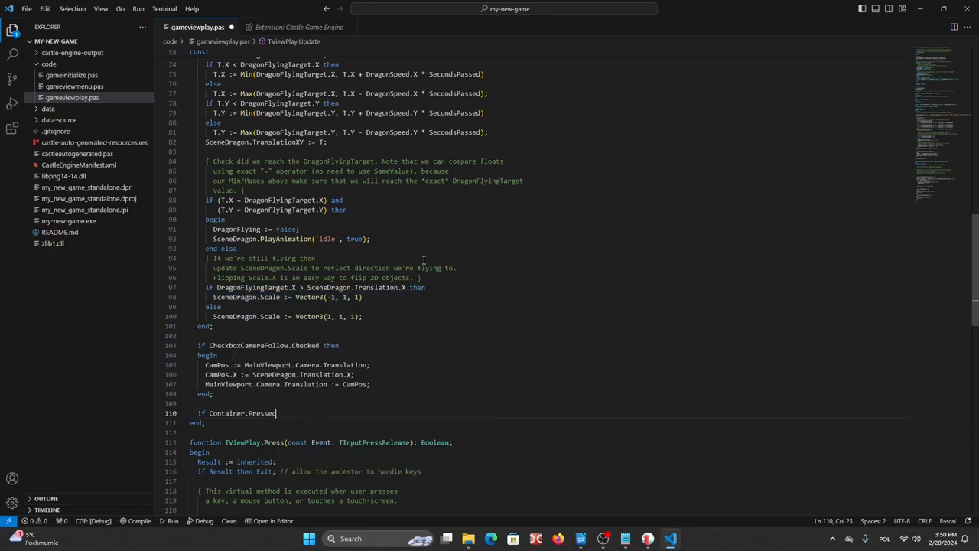
pyautogui.write('[key')
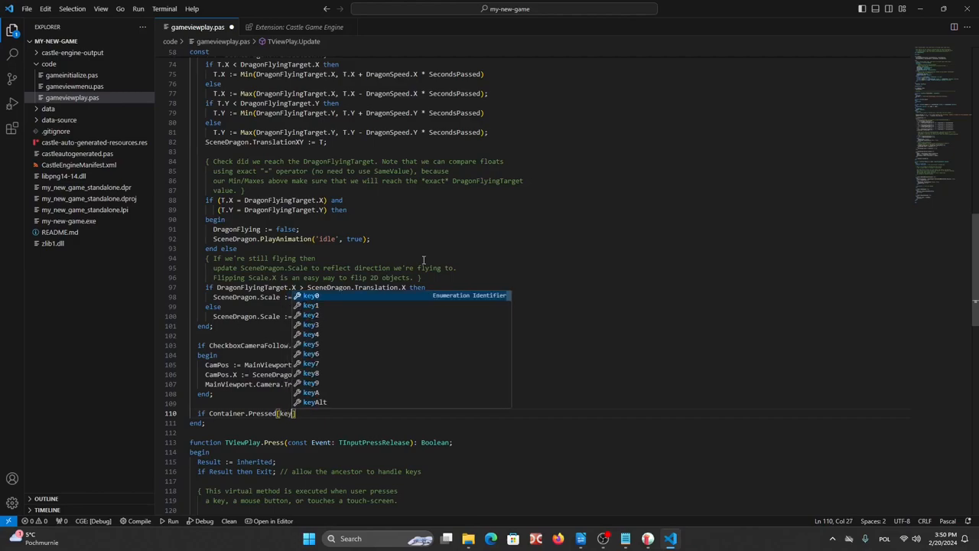
pyautogui.write('Up')
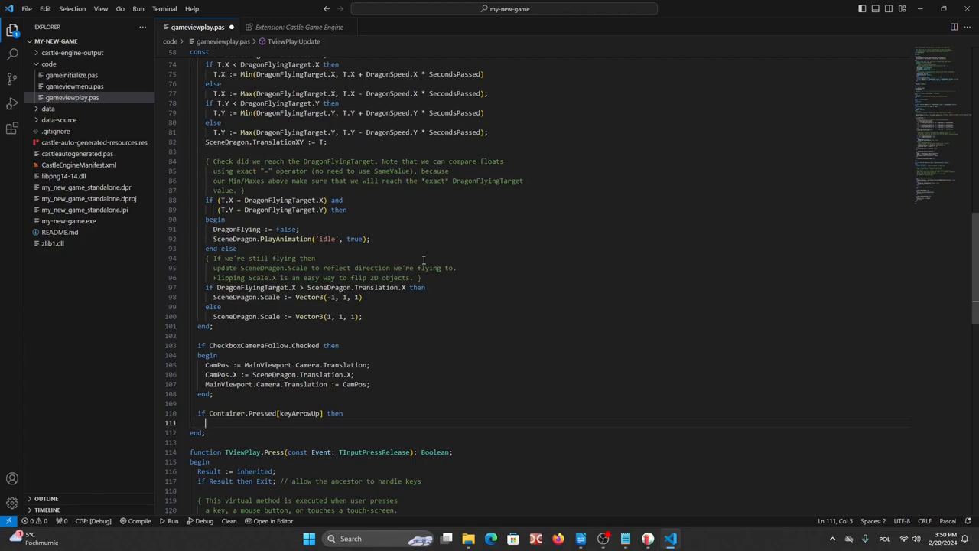
# Step: Type 'SceneDragon.Translation := SceneDragon.Translation + Vector3(0, 1000, 0) * SecondsPassed;' on line 111
pyautogui.write('D')
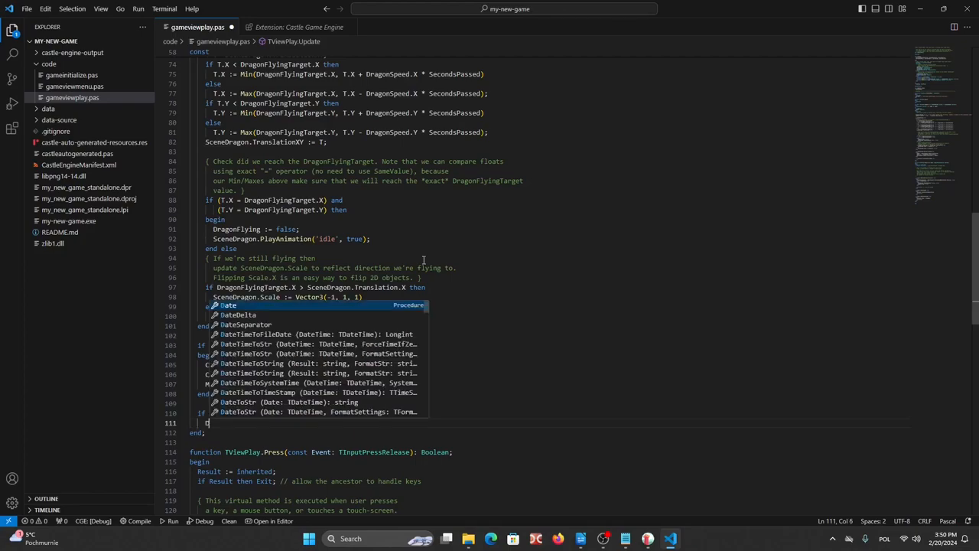
pyautogui.write('ragon')
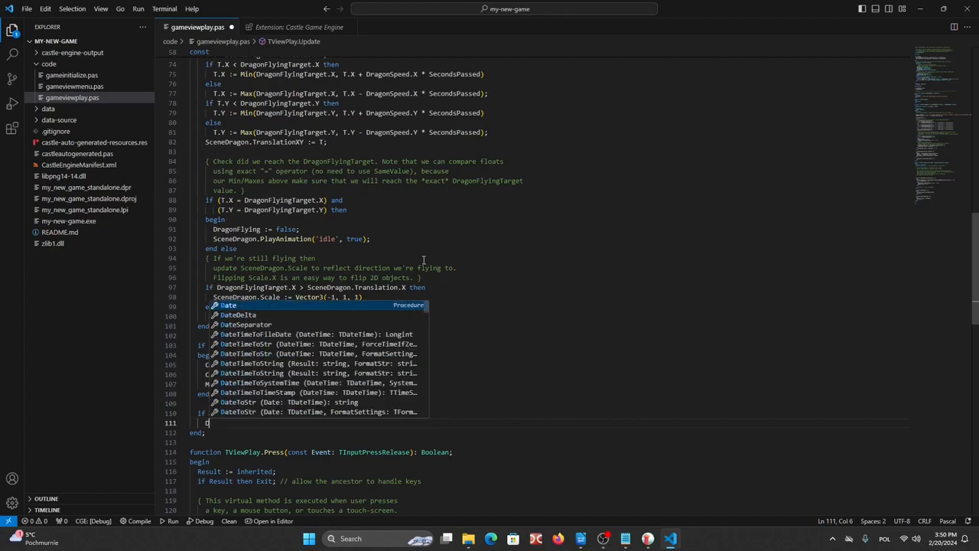
pyautogui.write('SceneDragon')
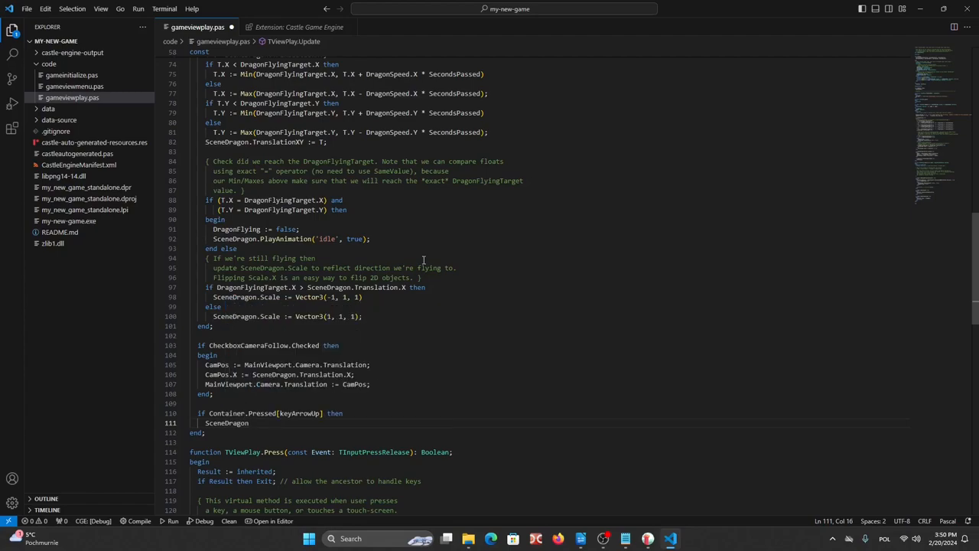
pyautogui.write('.Translation :=')
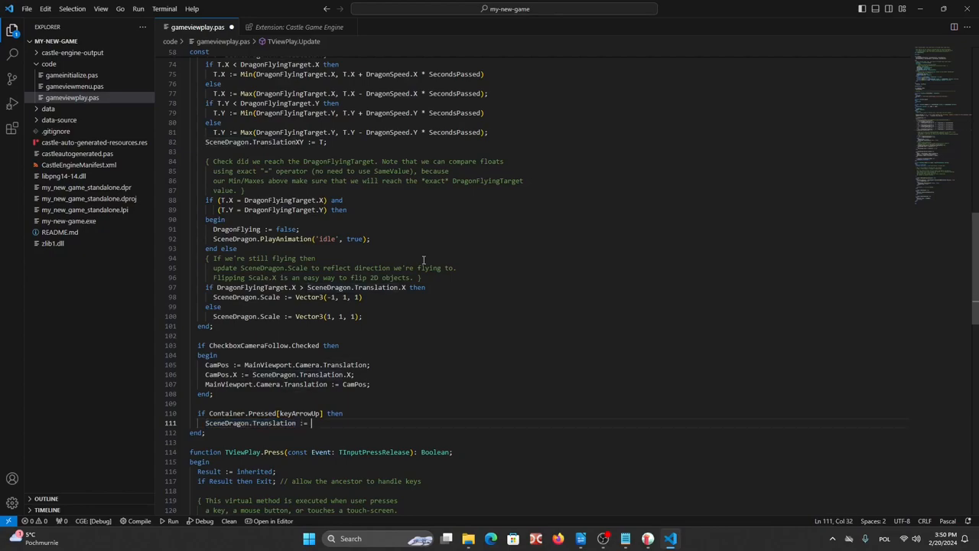
pyautogui.write('SceneDragon.Translation')
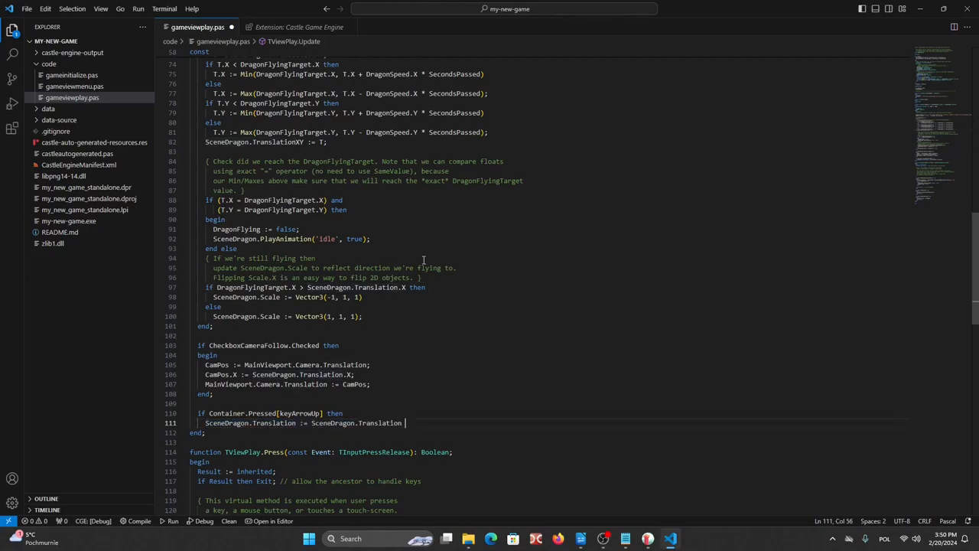
pyautogui.write('+ V')
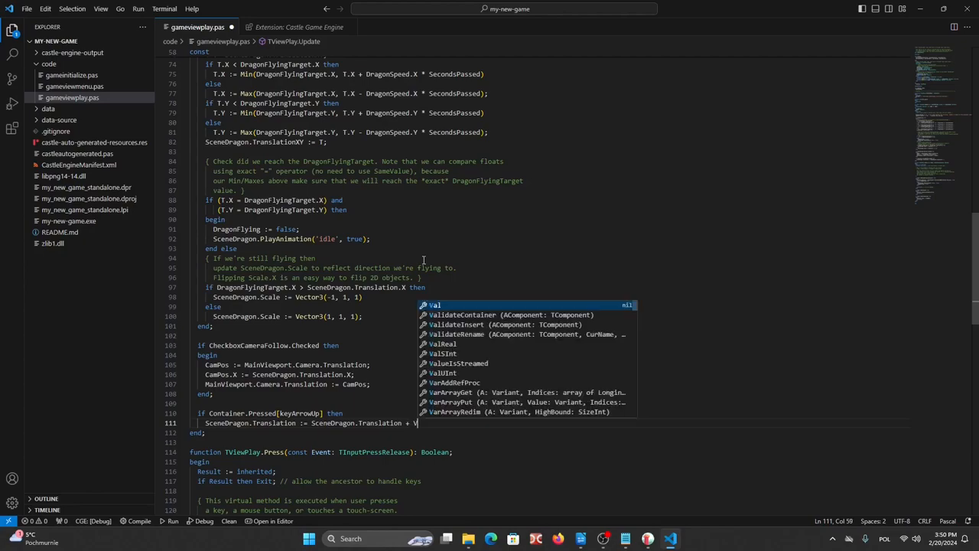
pyautogui.write('ector3(0,')
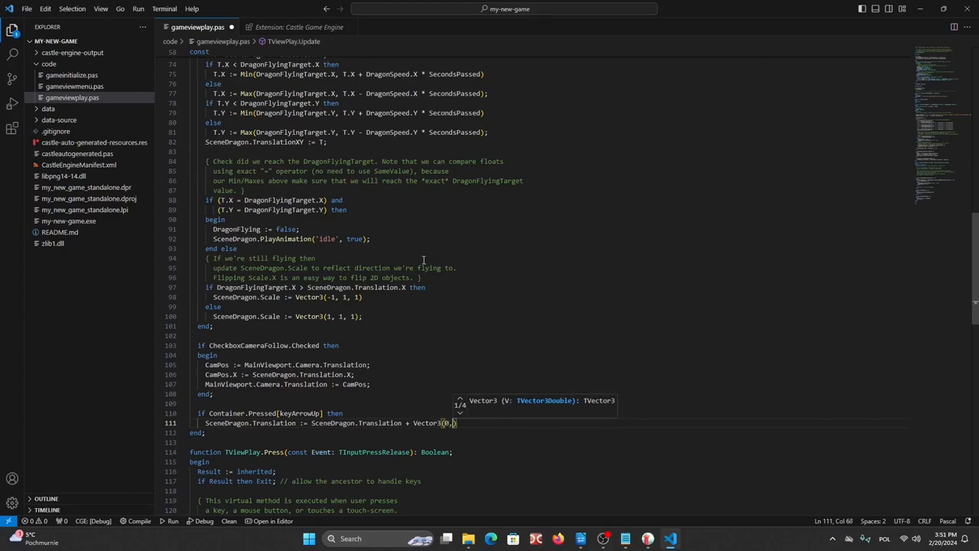
pyautogui.write('1000, 0')
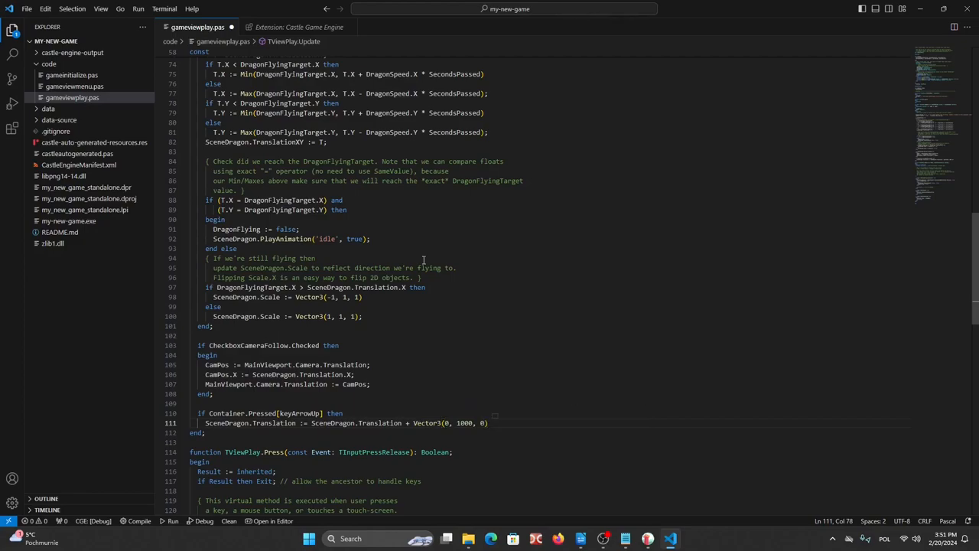
pyautogui.write('* Secon')
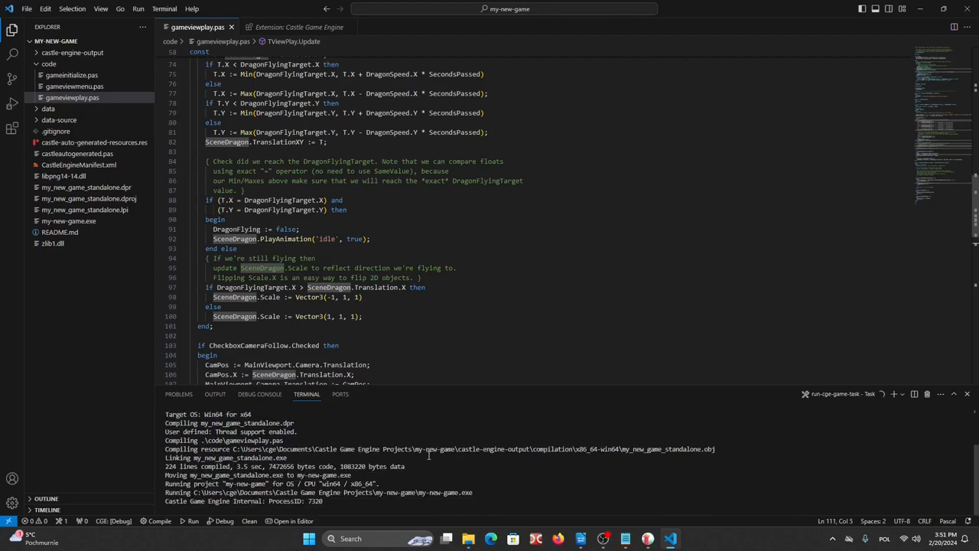
# Step: Run the project and click PLAY in My Game's main menu
pyautogui.click(192, 522)
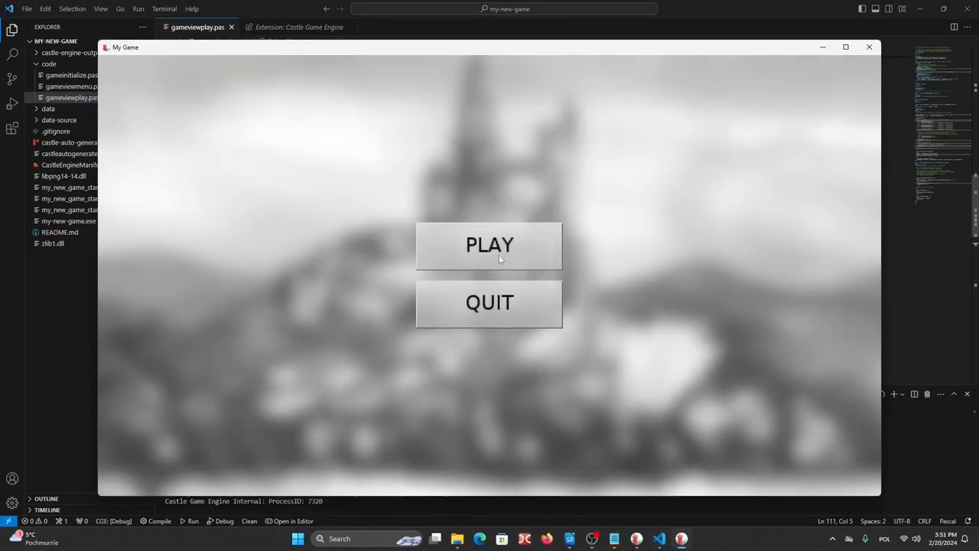
pyautogui.click(490, 245)
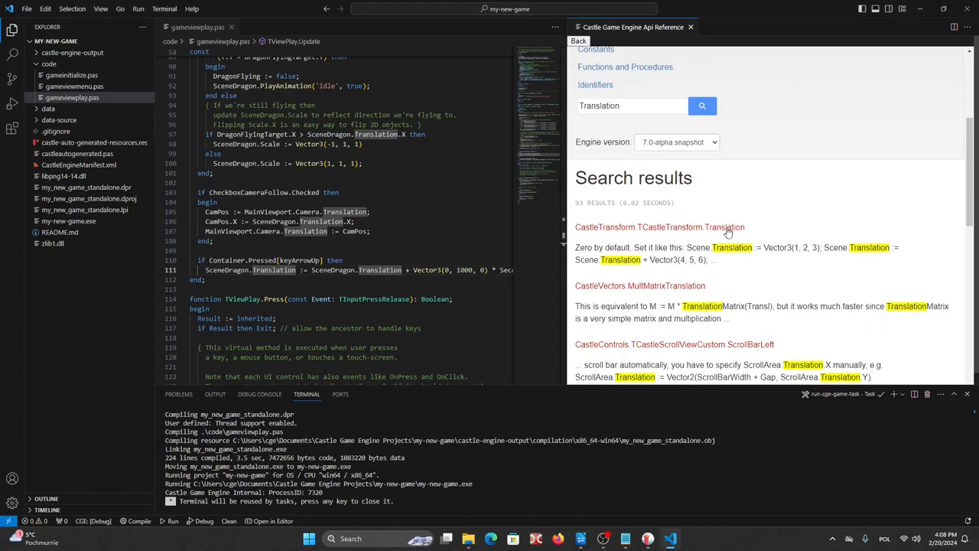
# Step: Open the CastleTransform.TCastleTransform.Translation result in the API Reference
pyautogui.click(659, 228)
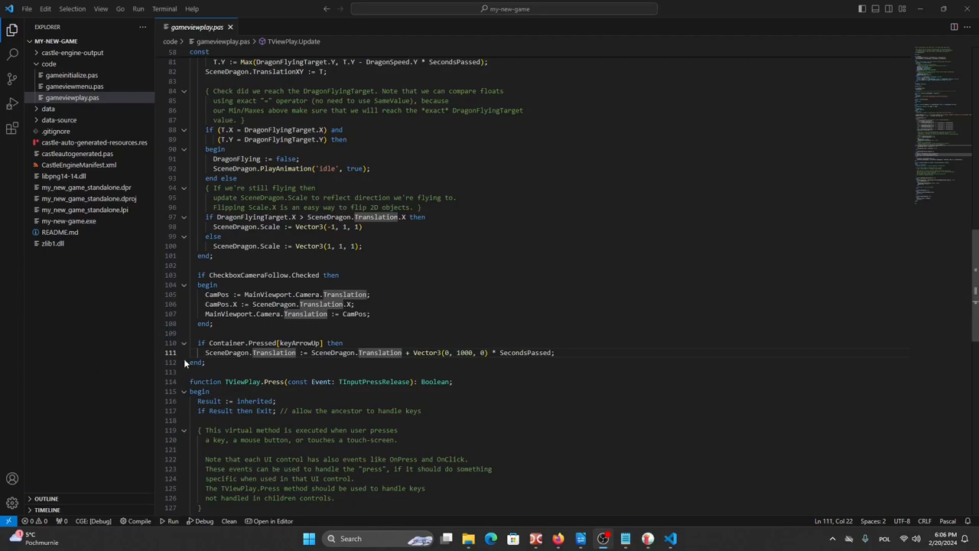
pyautogui.moveTo(161, 353)
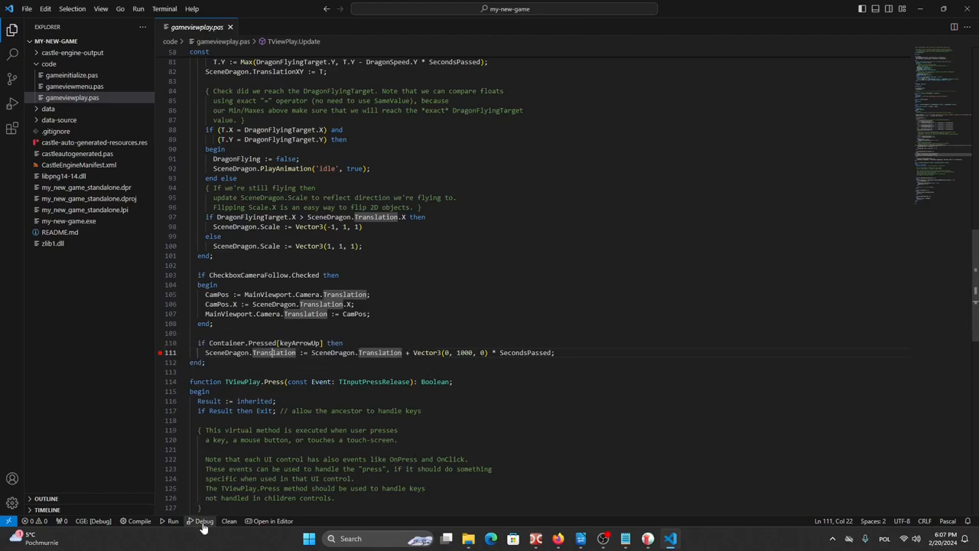
# Step: Start a debug session from the status bar with the line-111 breakpoint set
pyautogui.click(203, 521)
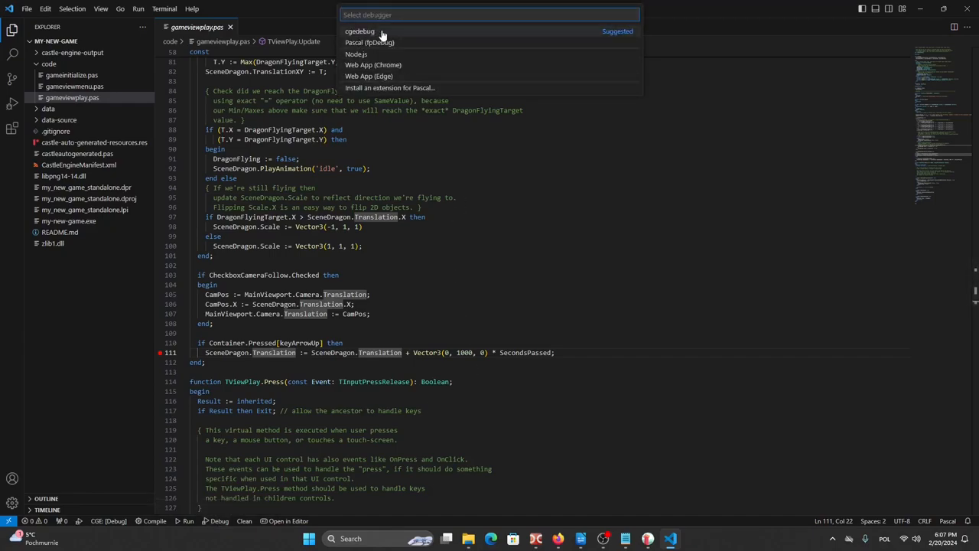
# Step: Choose the cgedebug debugger, launch the game and click PLAY to reach the breakpoint
pyautogui.click(359, 31)
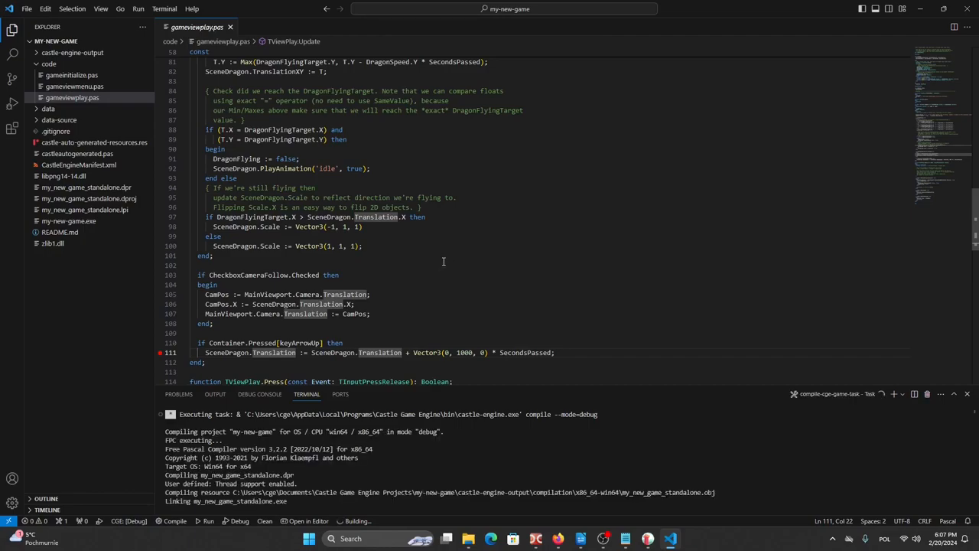
pyautogui.scroll(-3)
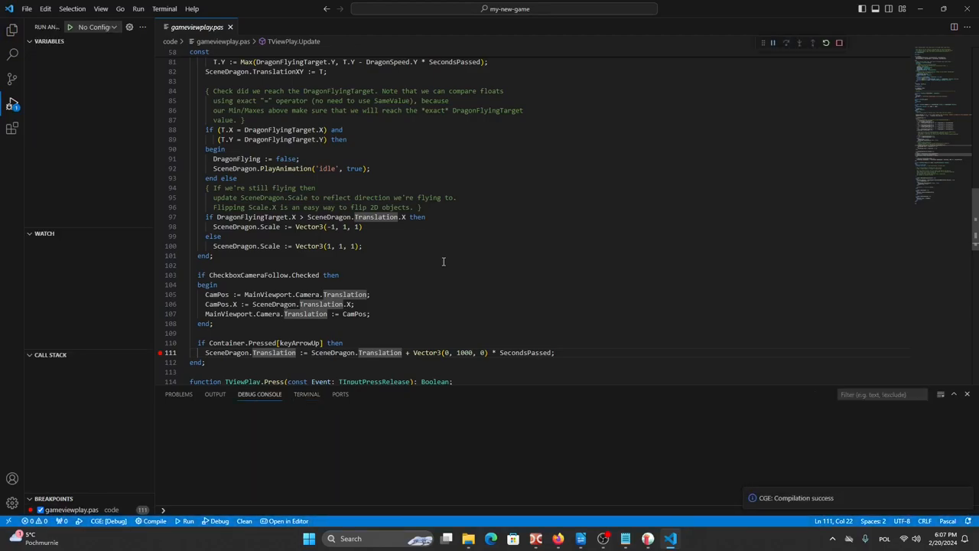
pyautogui.click(187, 521)
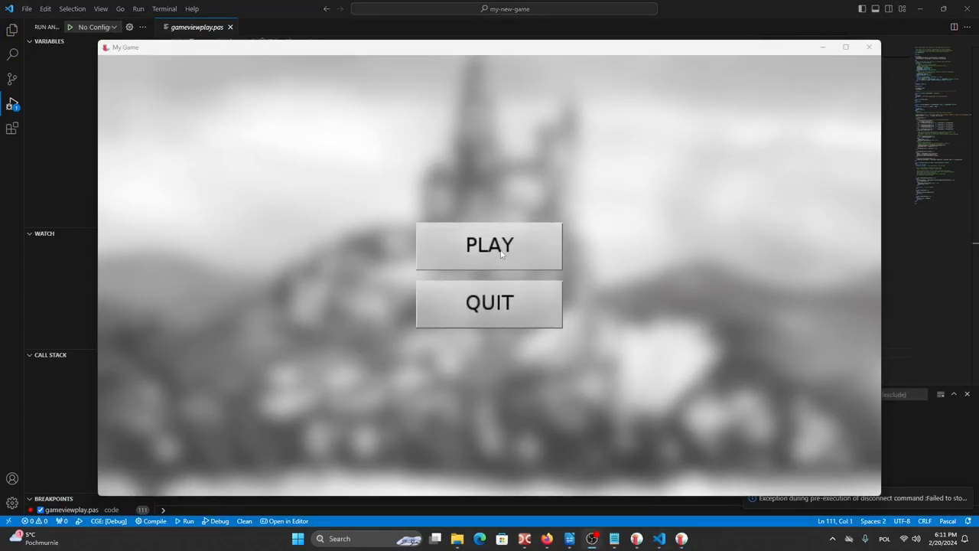
pyautogui.click(489, 245)
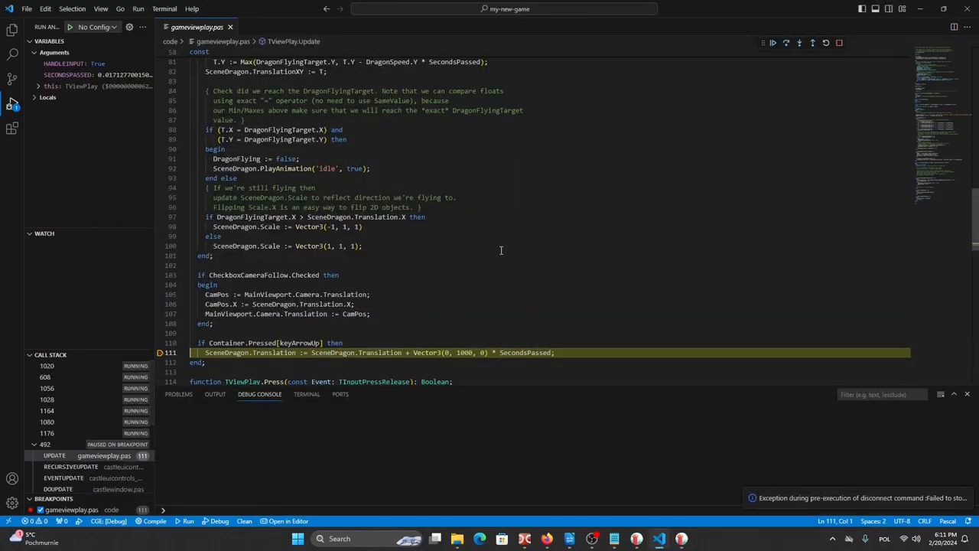
pyautogui.moveTo(729, 155)
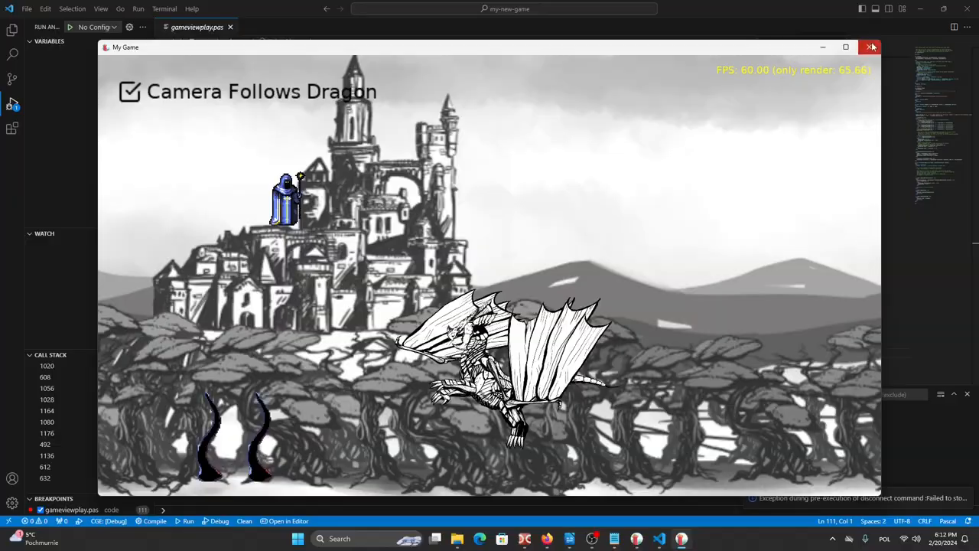
# Step: Close the My Game window with its X button
pyautogui.click(870, 47)
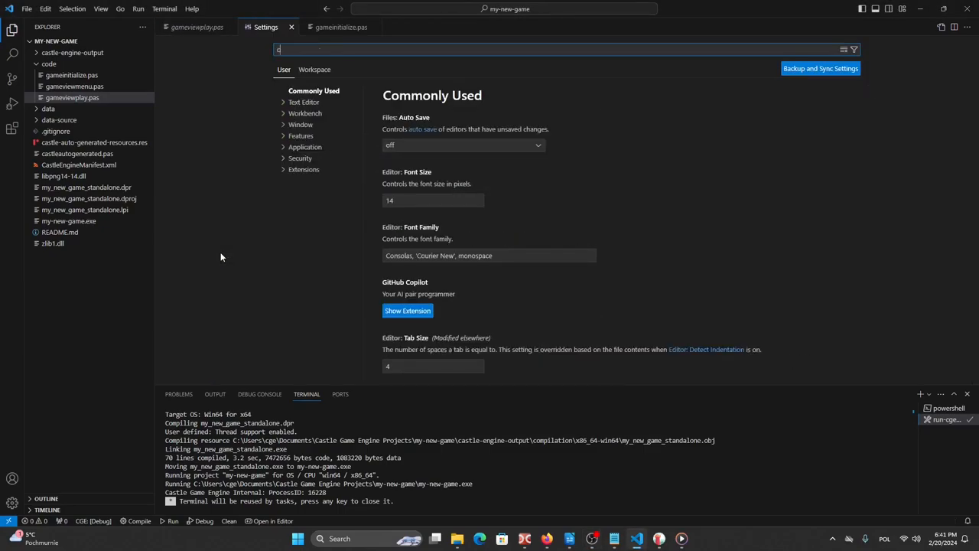
# Step: Enable Castle Game Engine's Engine Developer Mode setting, then return to gameviewplay.pas
pyautogui.write('castle')
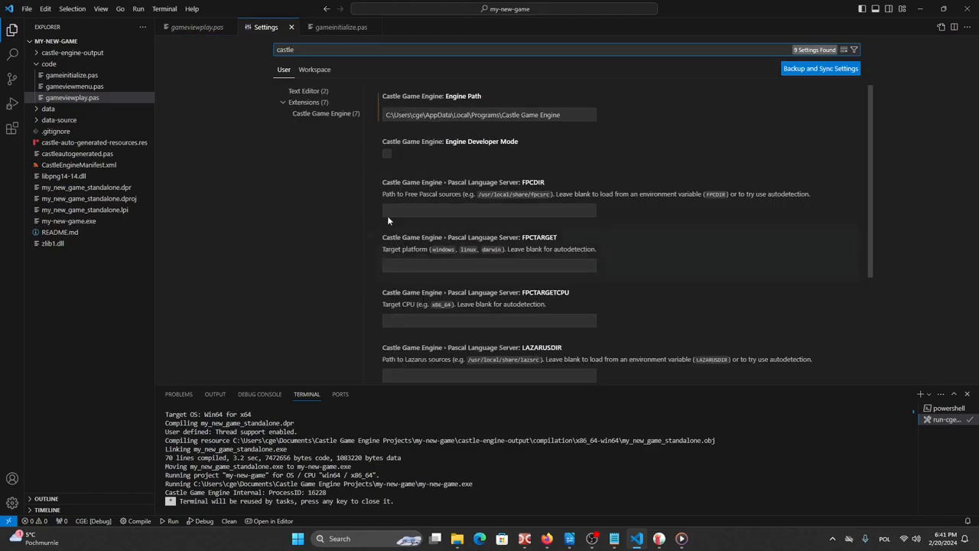
pyautogui.click(387, 154)
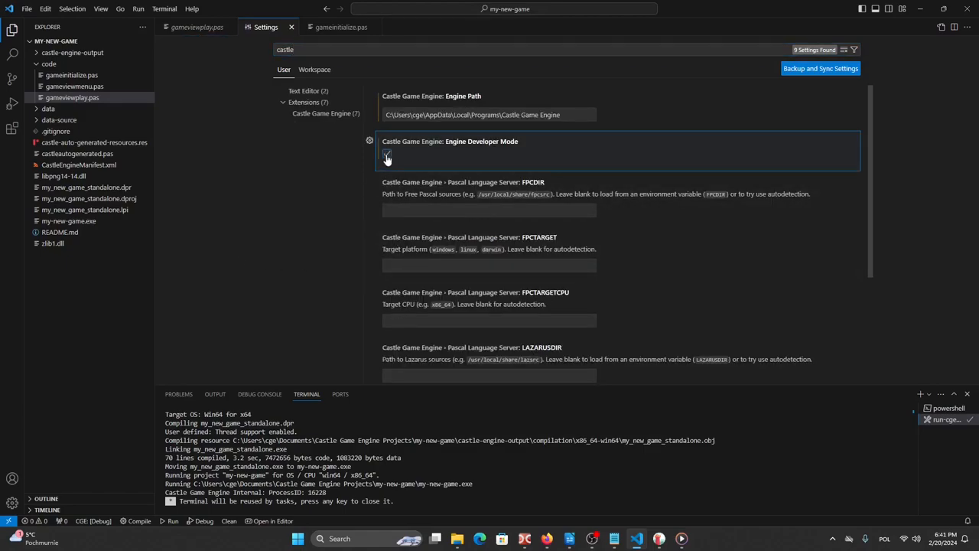
pyautogui.click(386, 154)
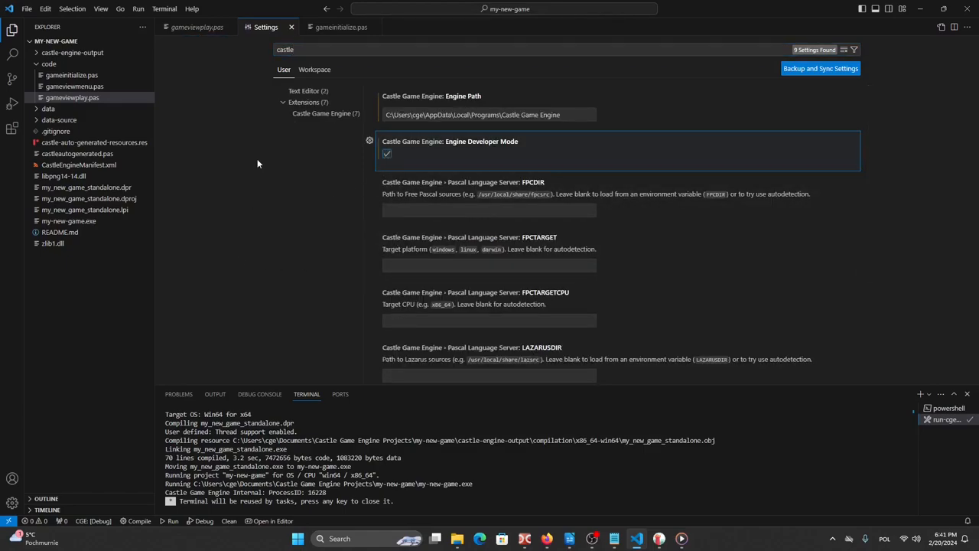
pyautogui.click(197, 27)
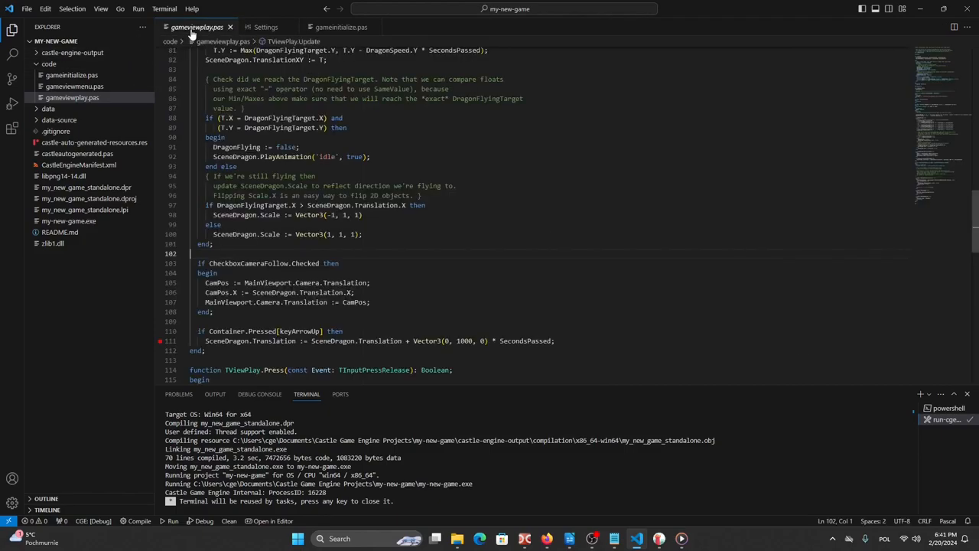